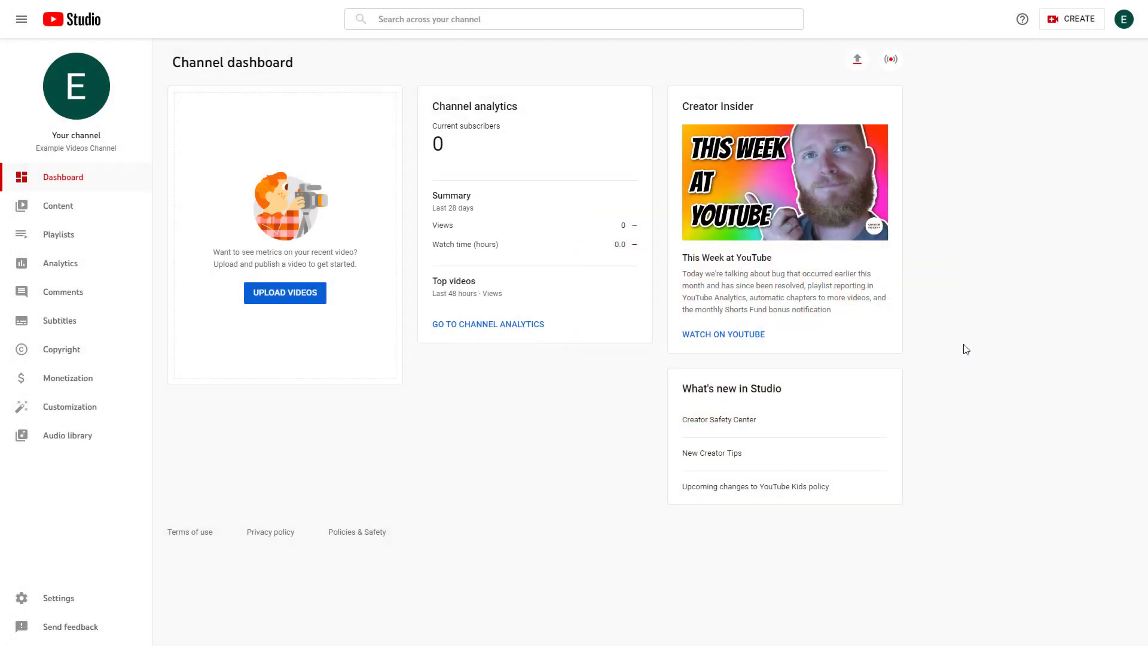
mouse_move(999, 337)
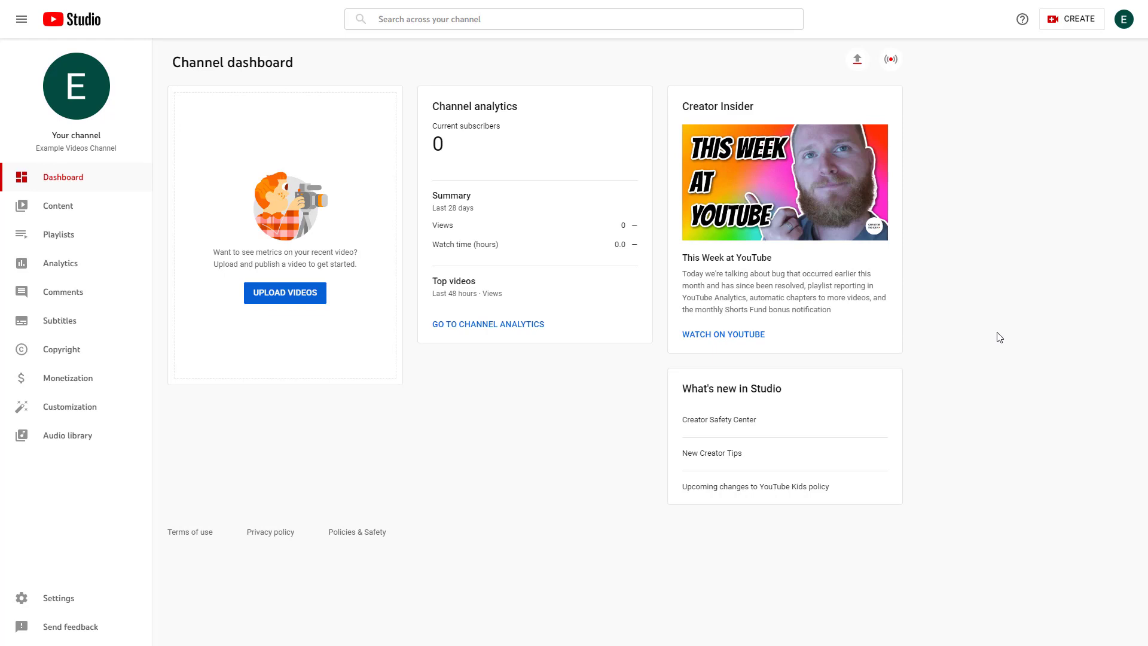
mouse_move(1053, 351)
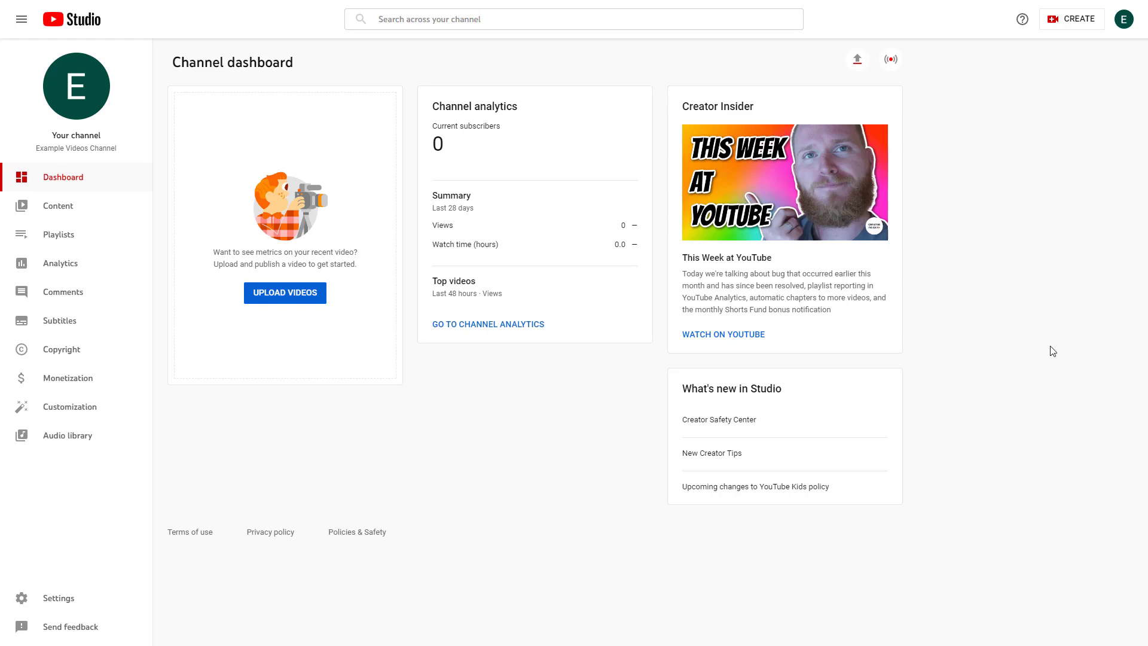
mouse_move(212, 100)
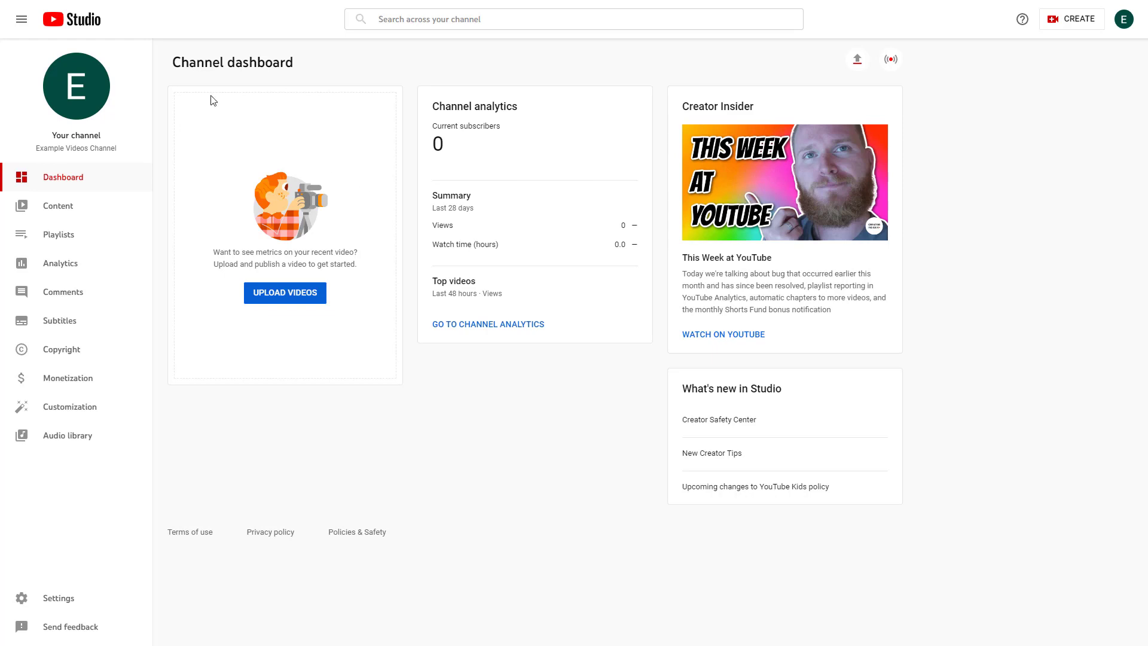
mouse_move(85, 186)
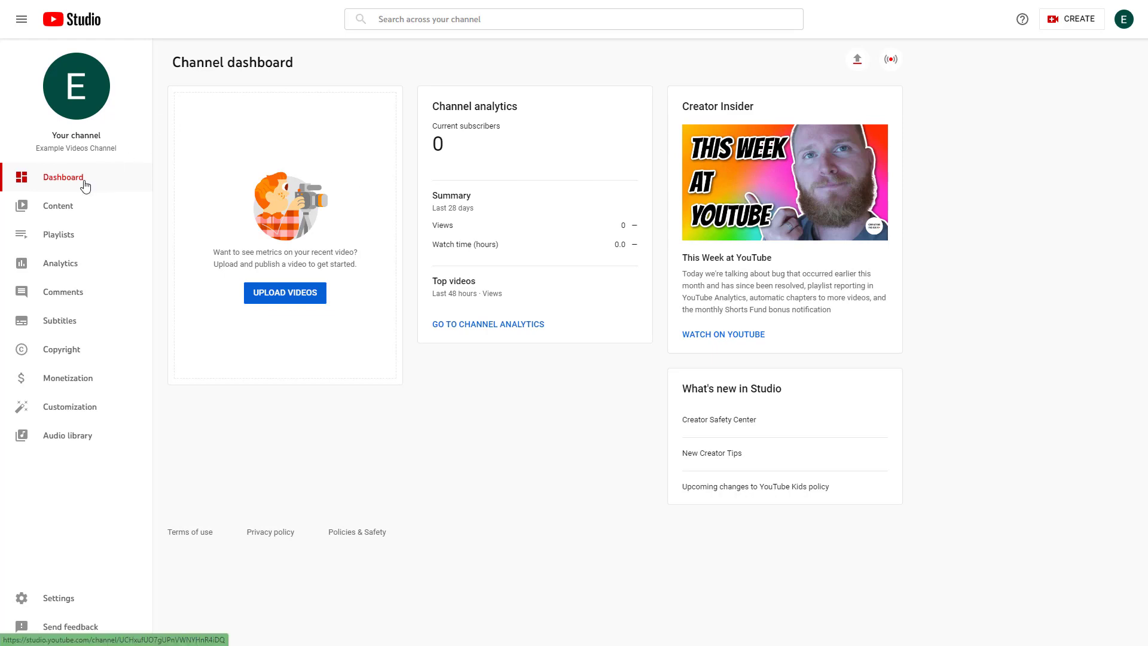
mouse_move(460, 229)
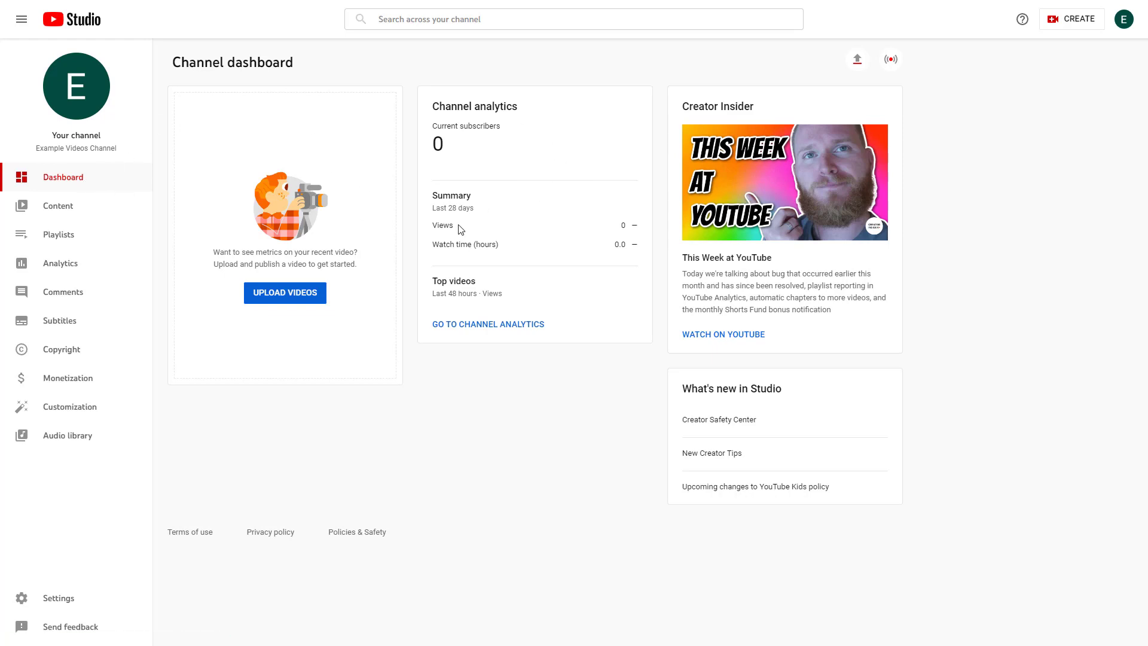
mouse_move(310, 159)
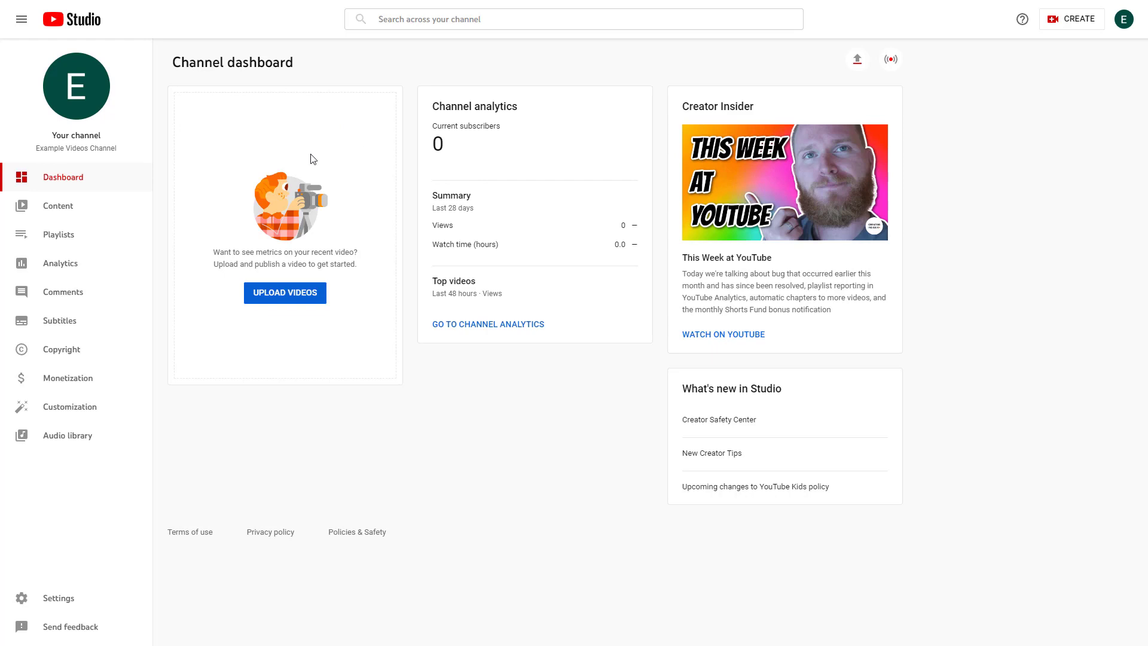
mouse_move(368, 238)
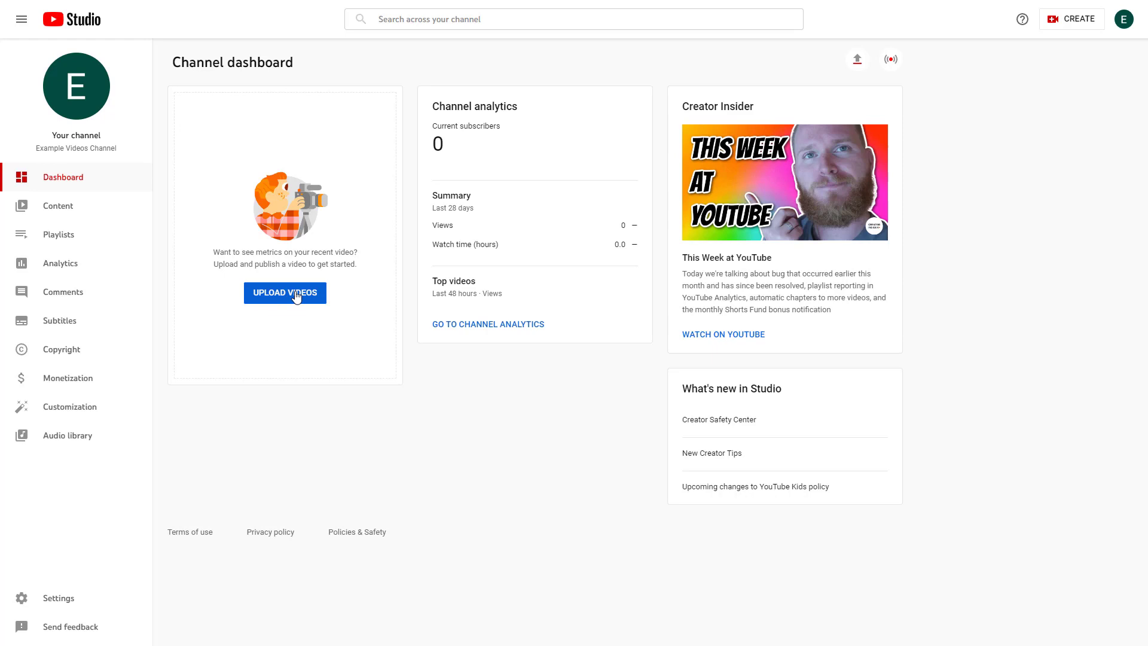
mouse_move(495, 178)
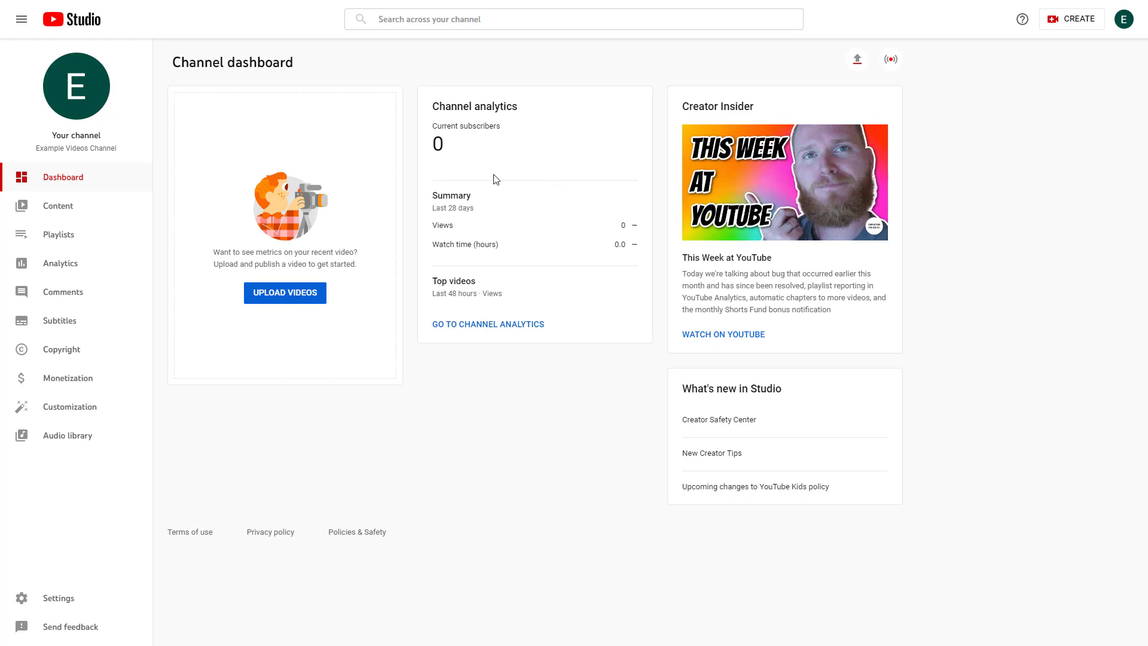
mouse_move(512, 228)
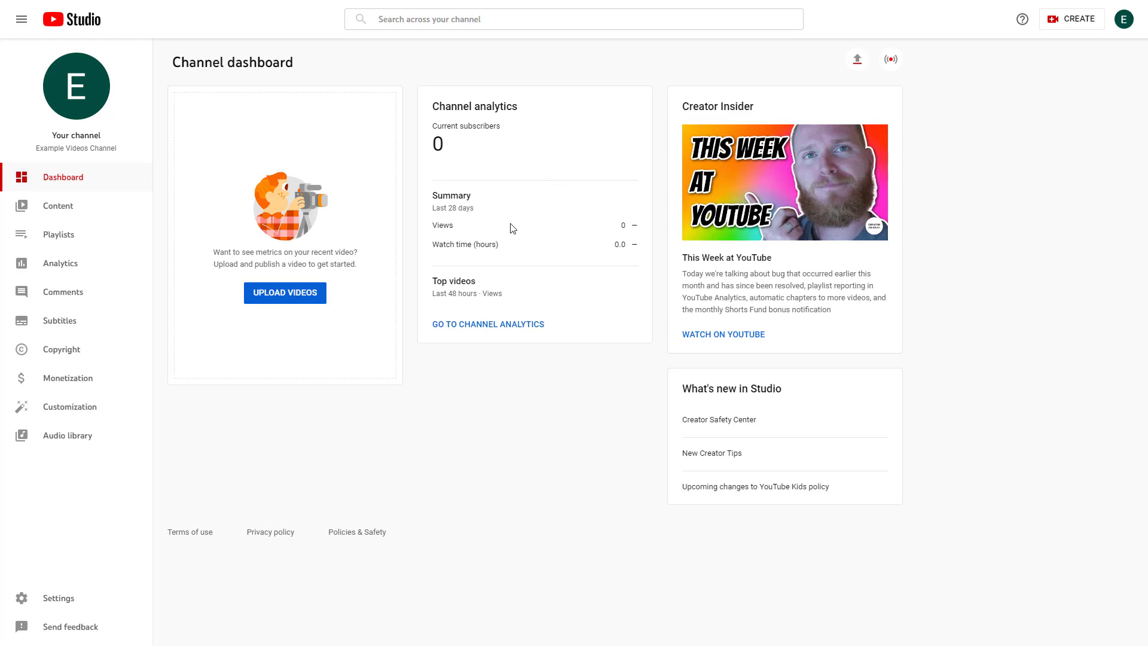
mouse_move(512, 279)
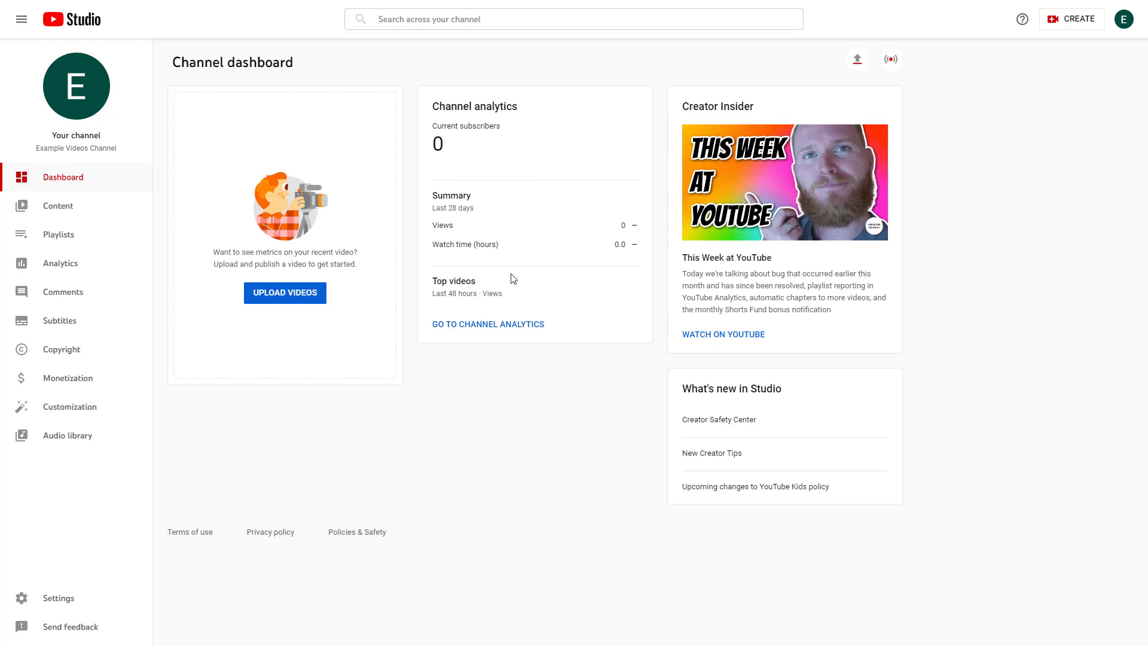
mouse_move(659, 157)
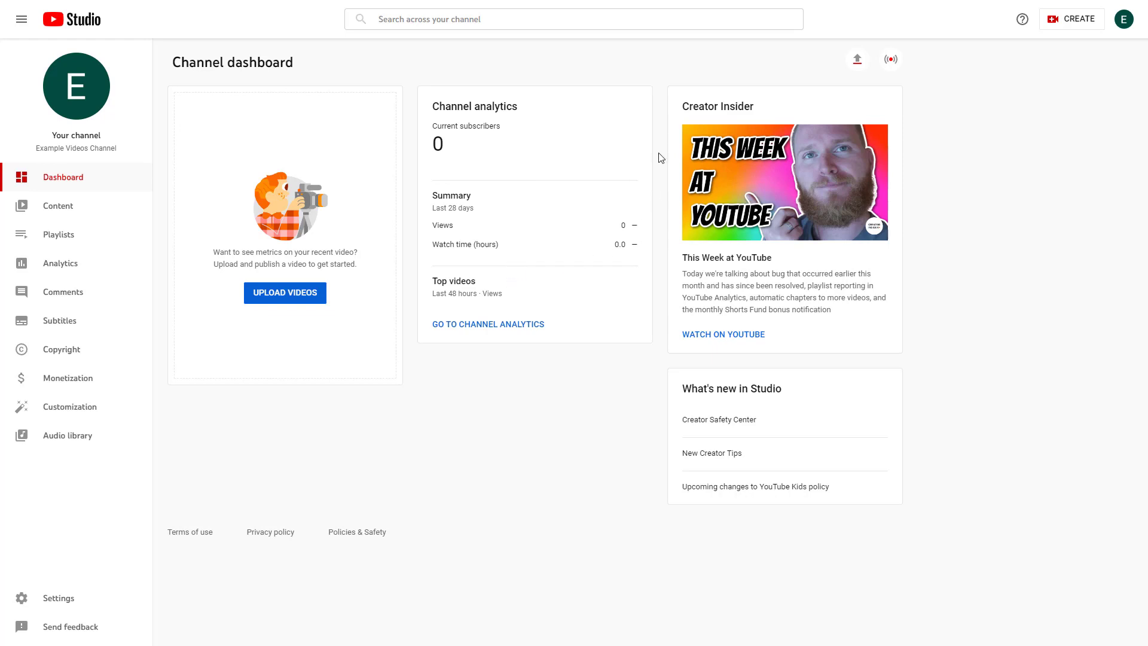
mouse_move(730, 229)
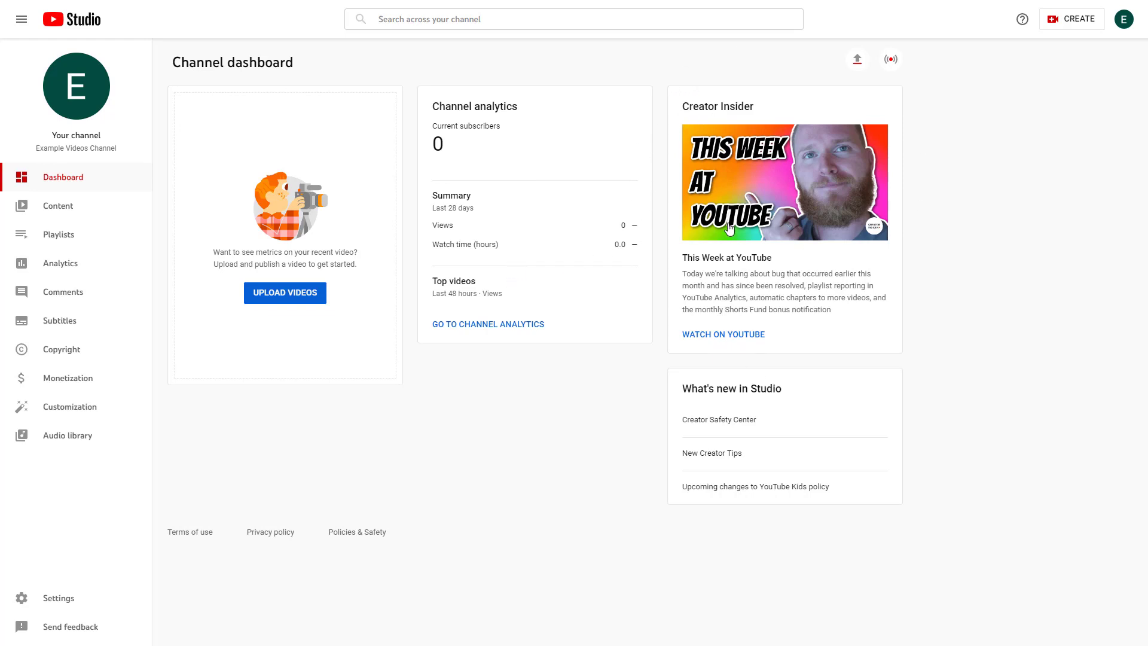
mouse_move(741, 203)
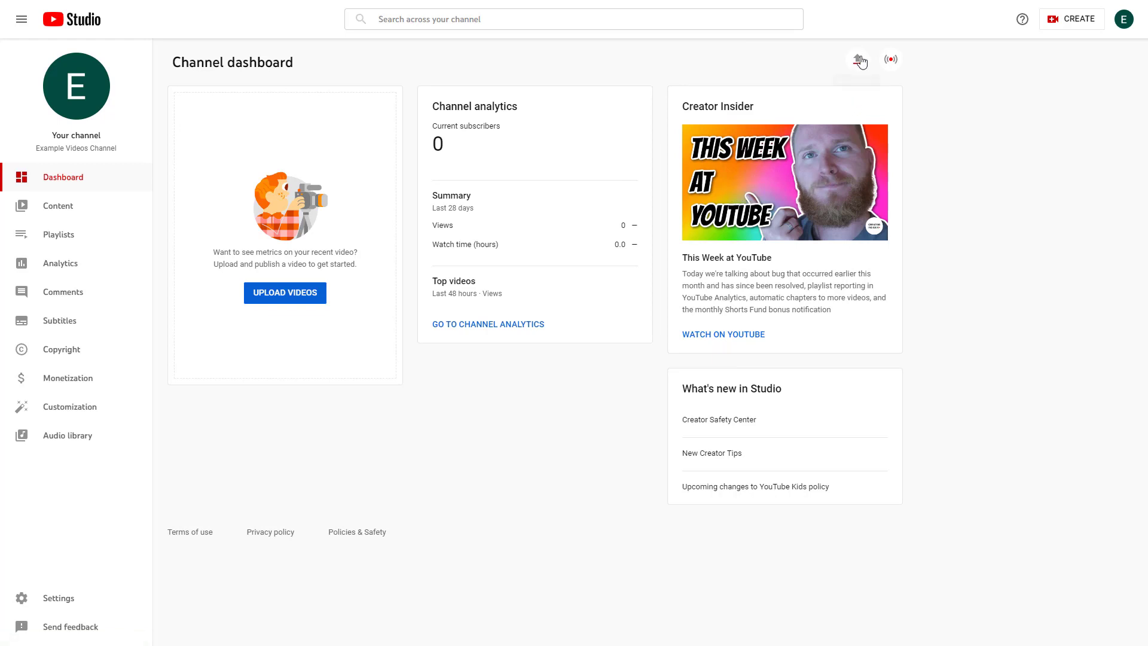
mouse_move(890, 59)
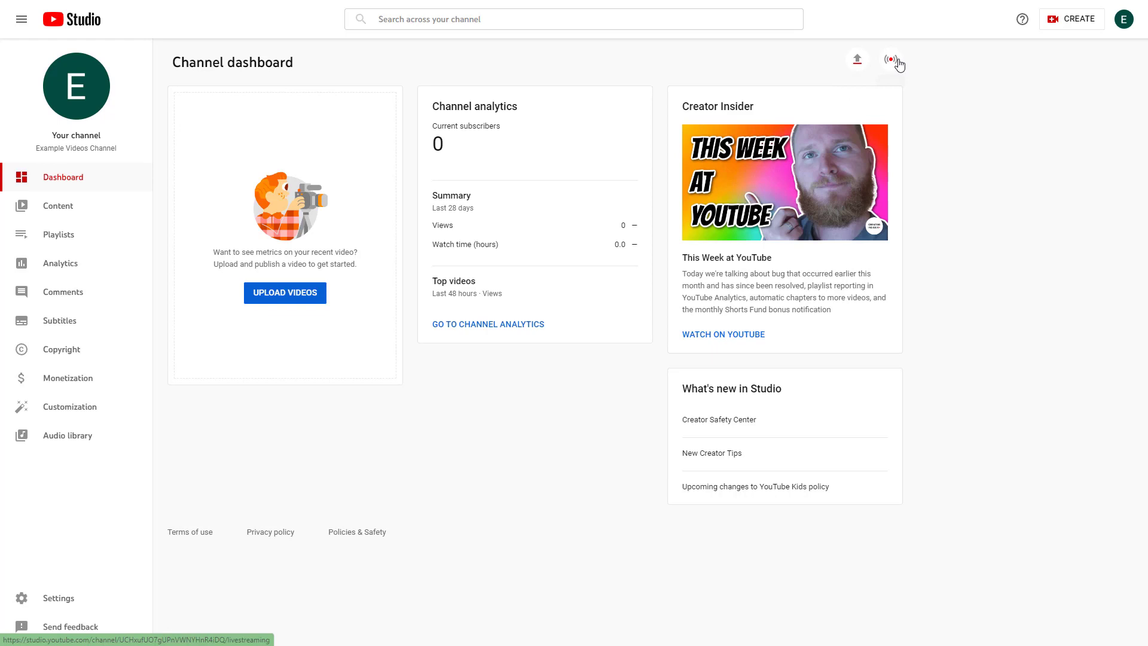
Go through Content to the Playlists page, which shows no playlists yet.
left_click(1073, 19)
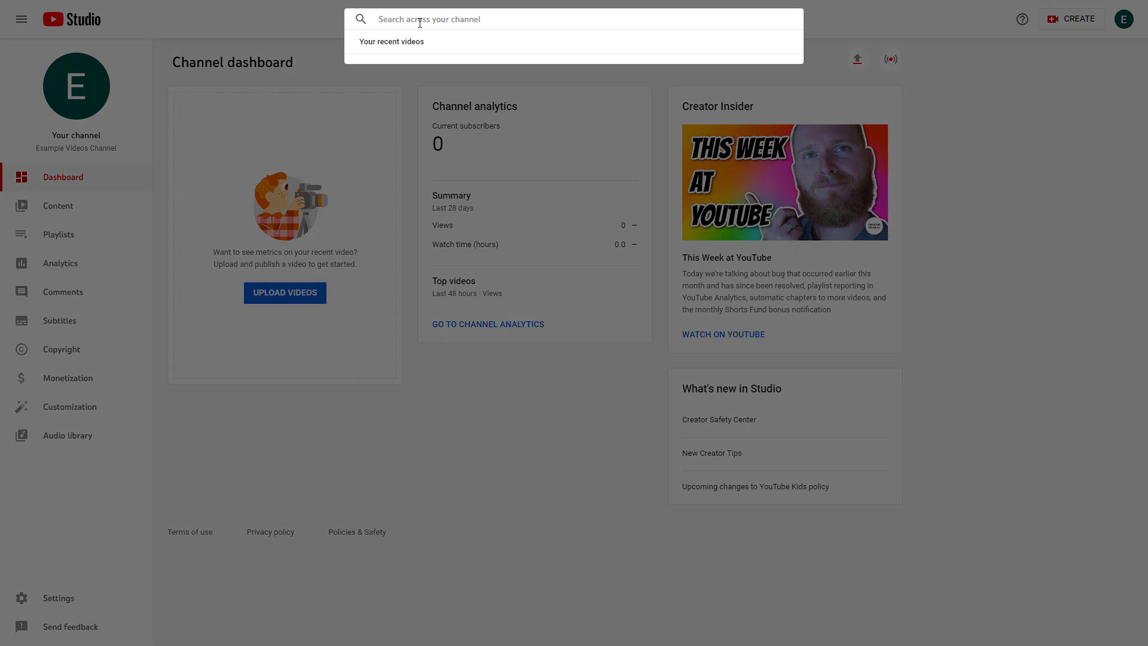
mouse_move(860, 208)
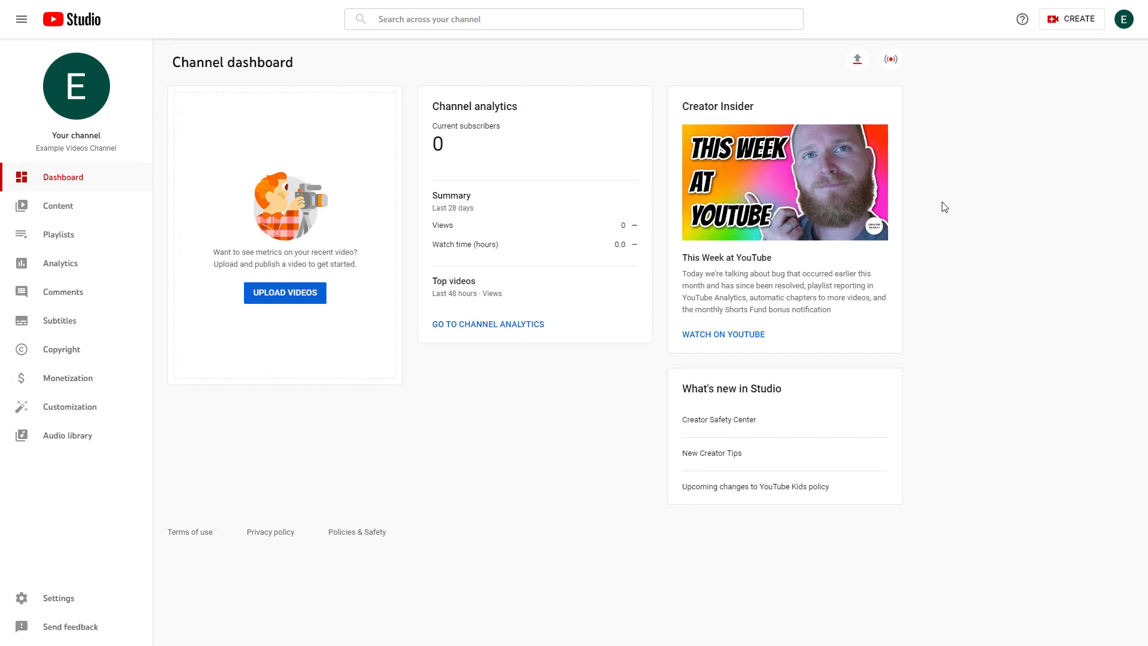
mouse_move(146, 206)
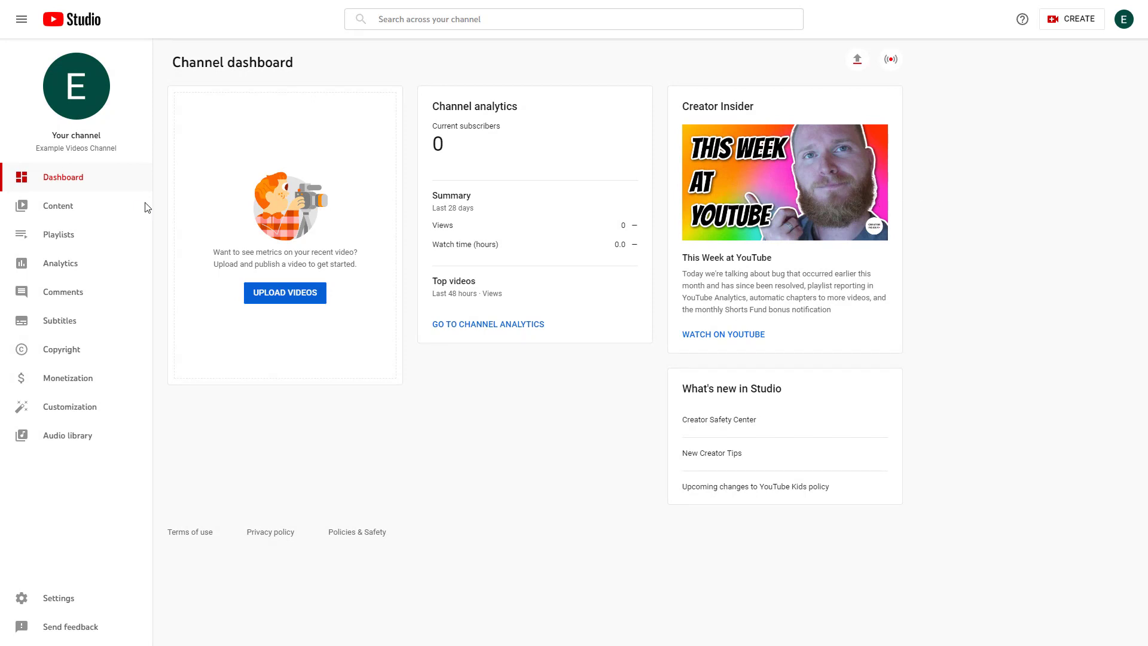
mouse_move(98, 225)
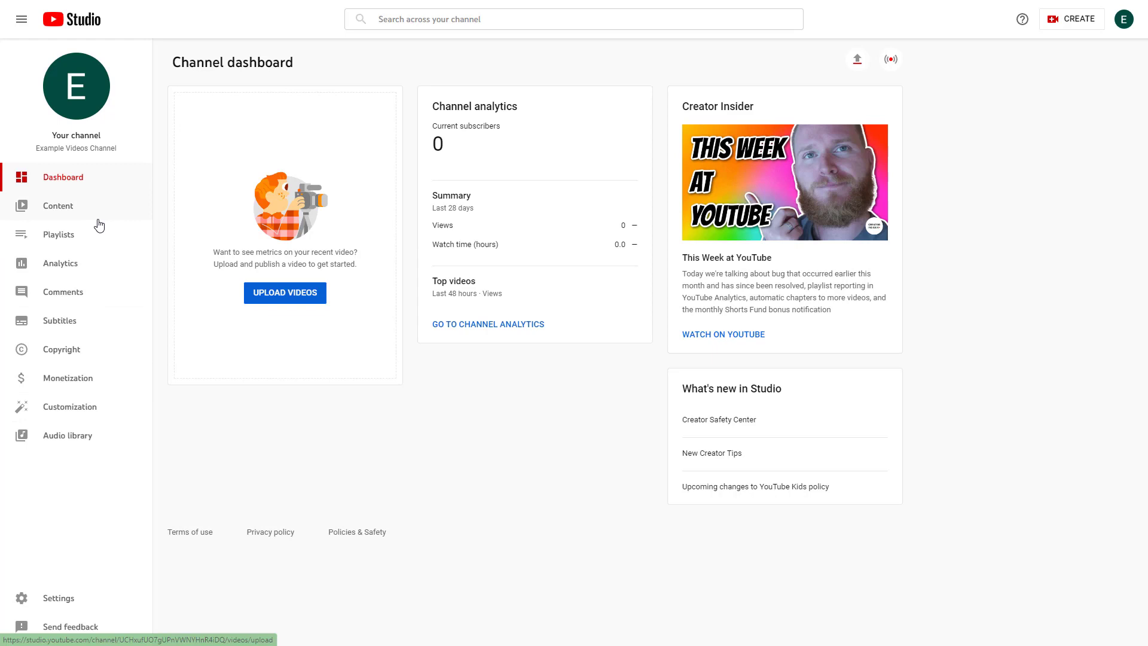
mouse_move(73, 183)
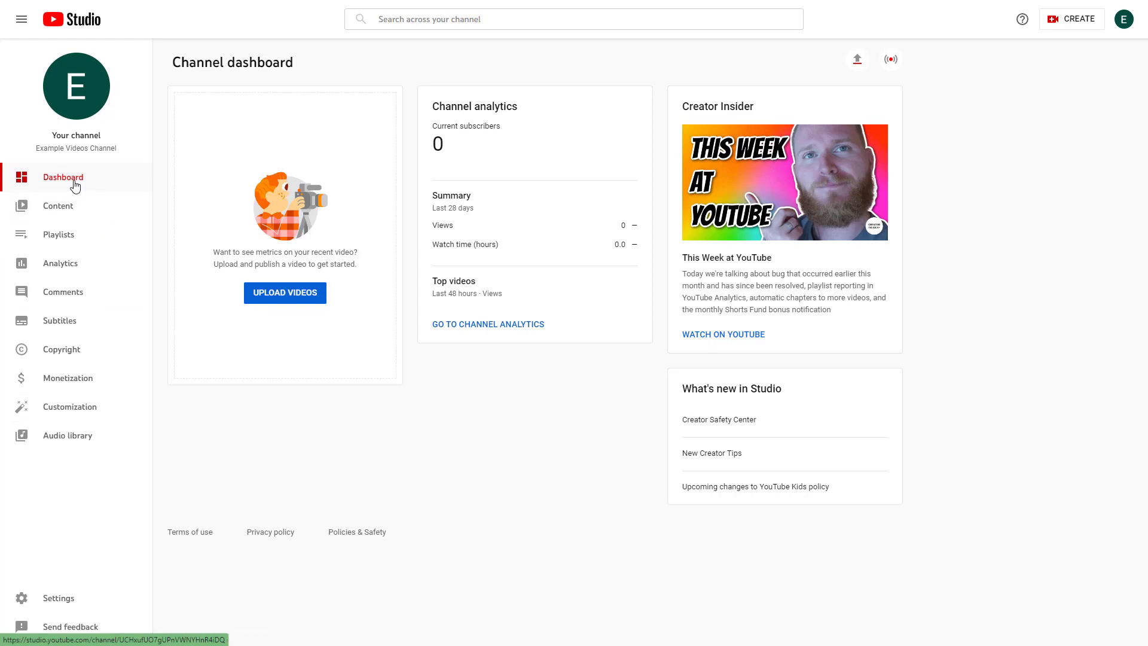
mouse_move(58, 206)
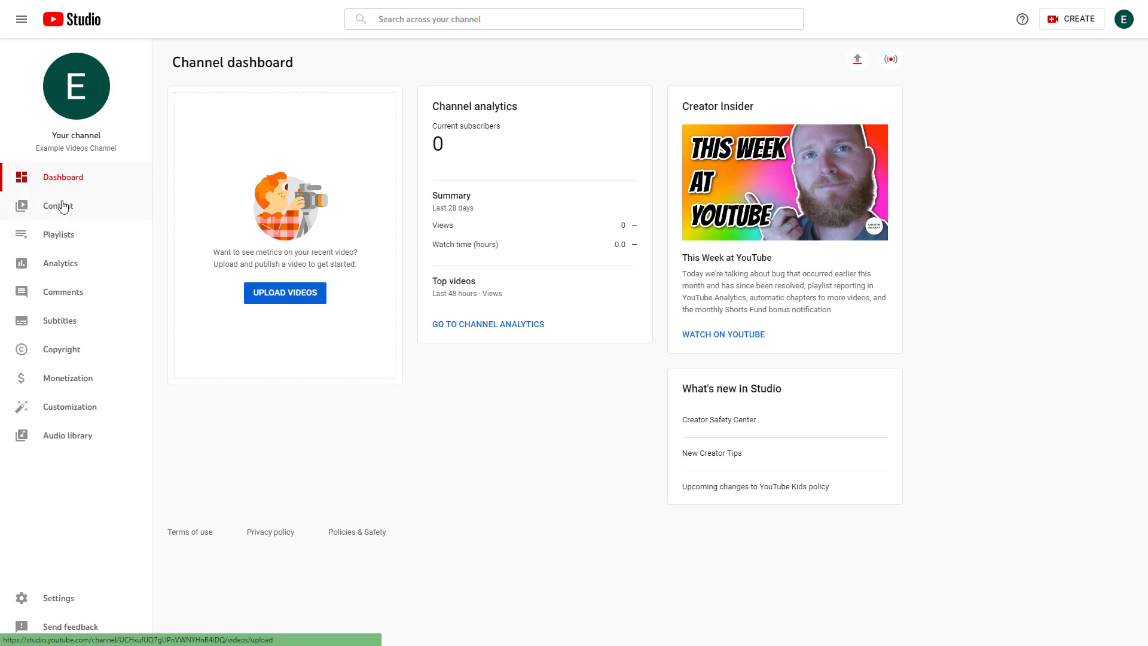
left_click(57, 206)
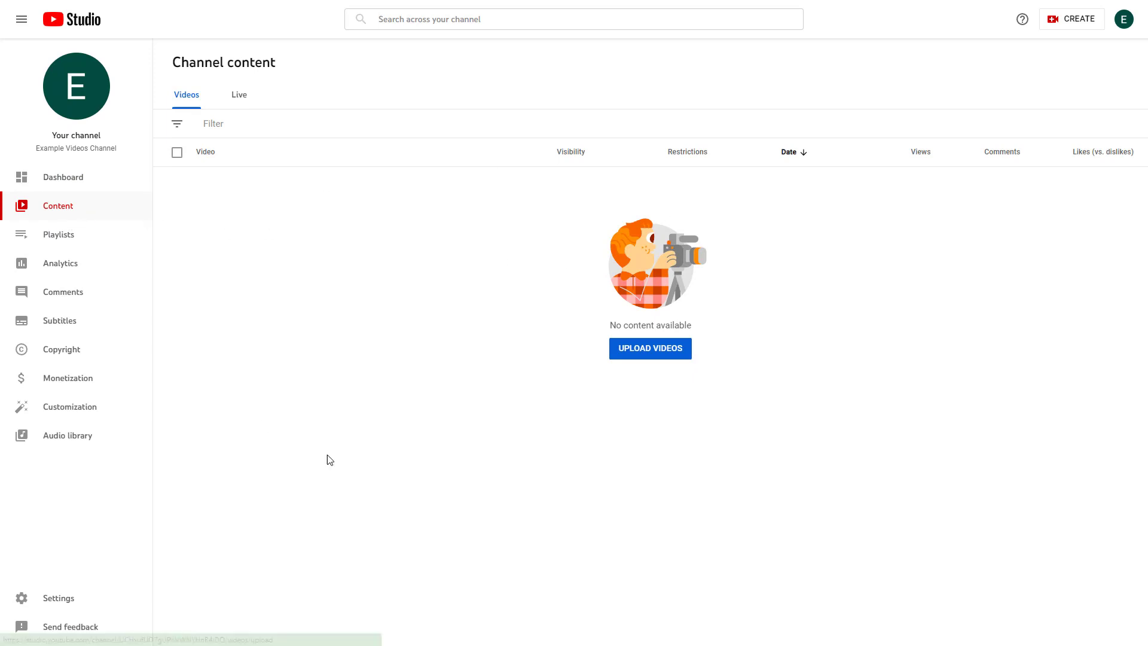
mouse_move(59, 234)
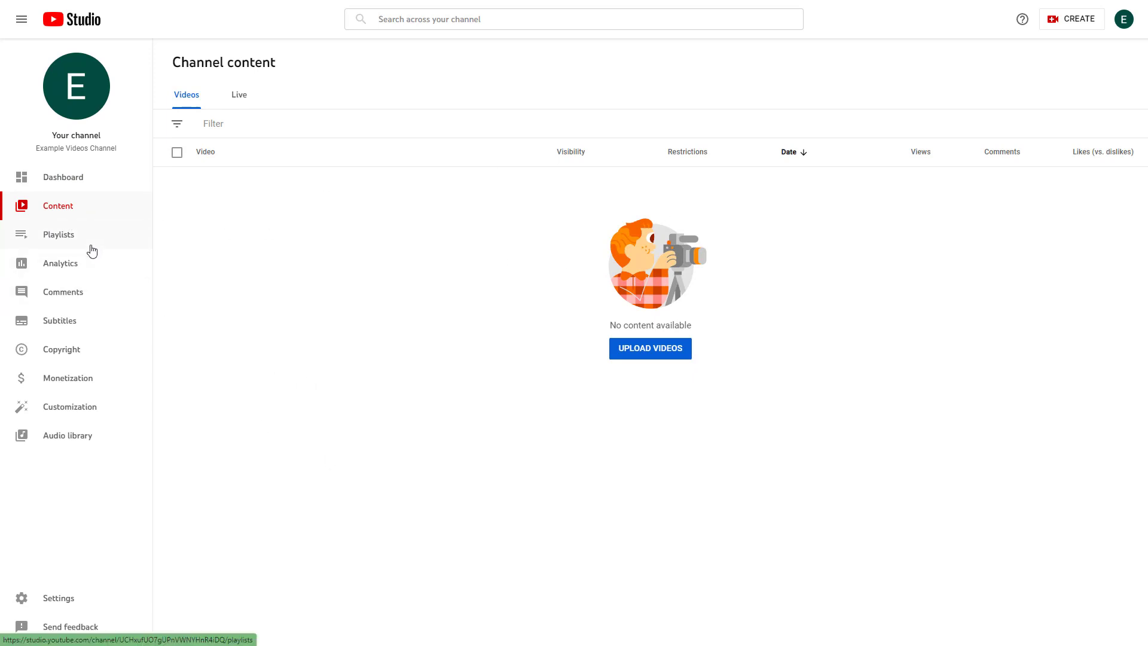
left_click(58, 235)
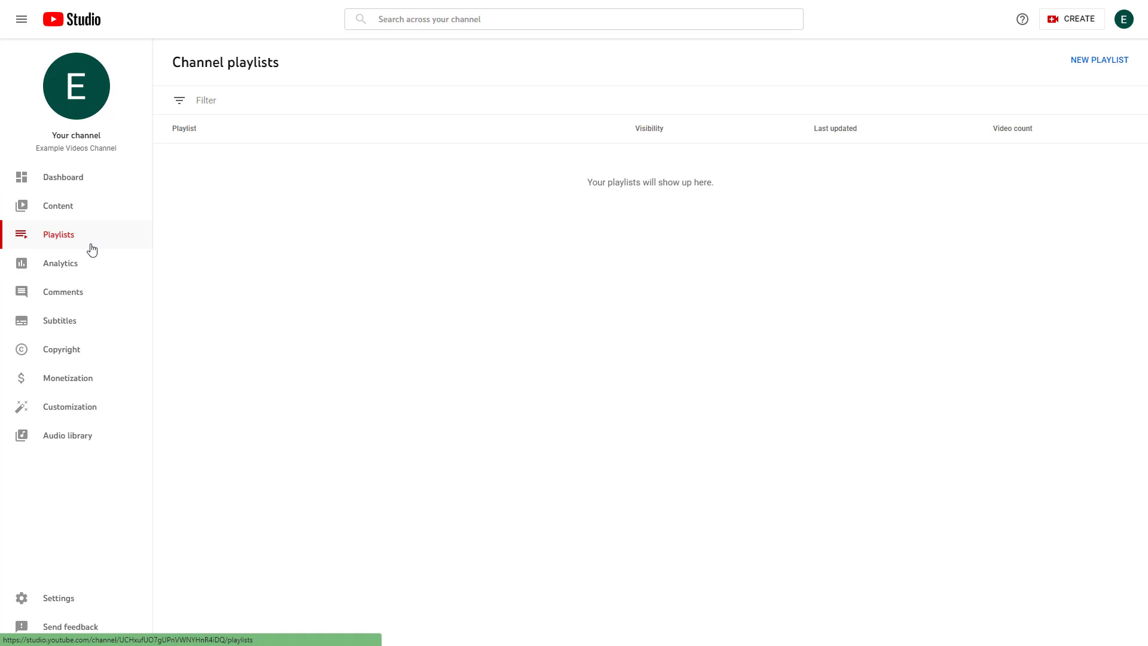
View the Analytics overview with no views, then the empty Comments page.
left_click(60, 263)
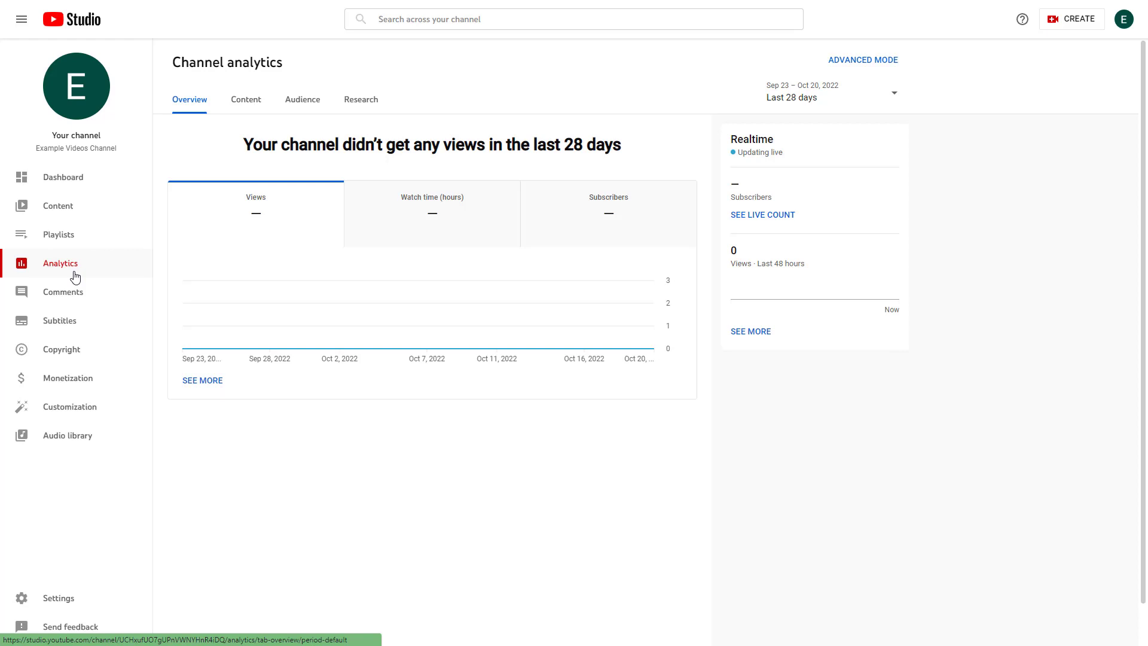
mouse_move(359, 225)
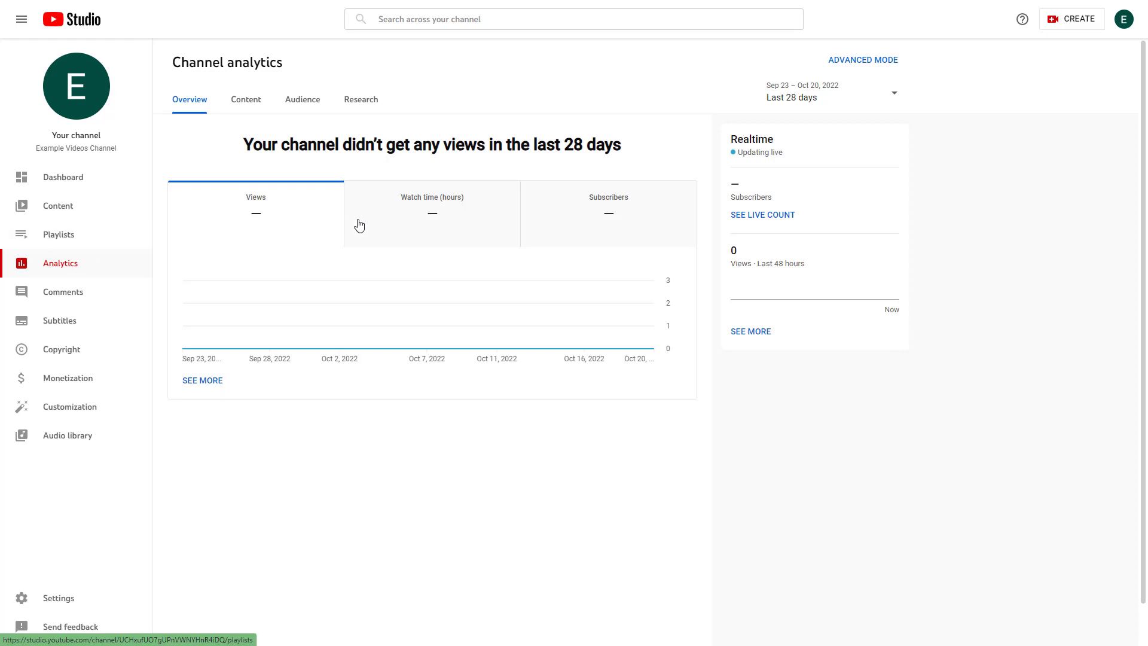
mouse_move(420, 232)
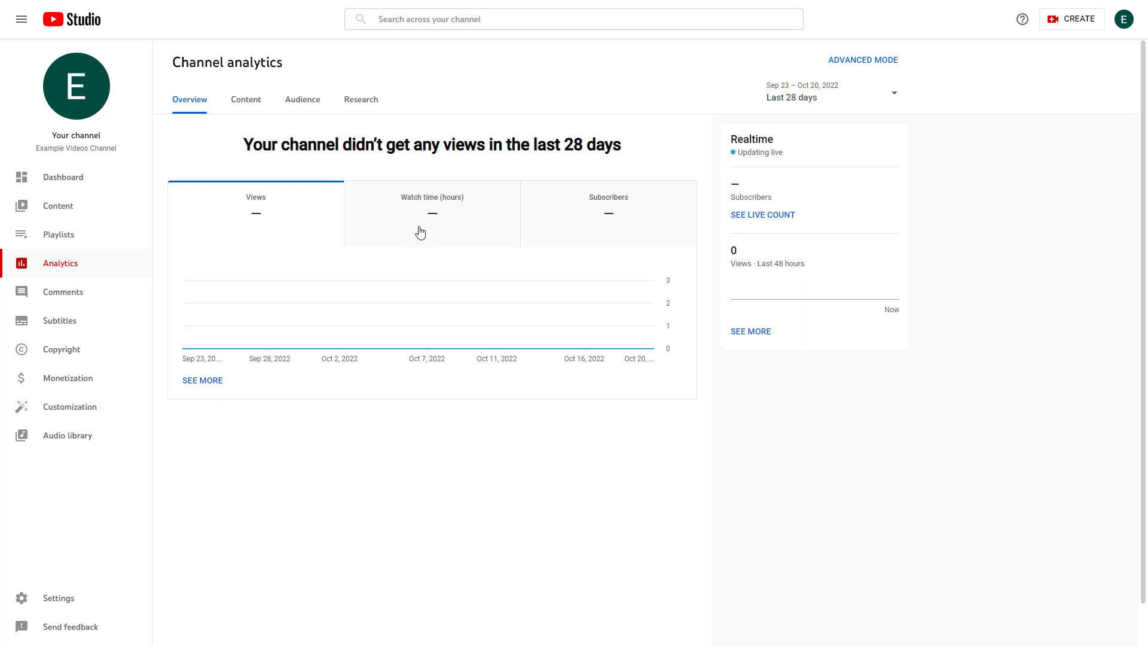
mouse_move(63, 291)
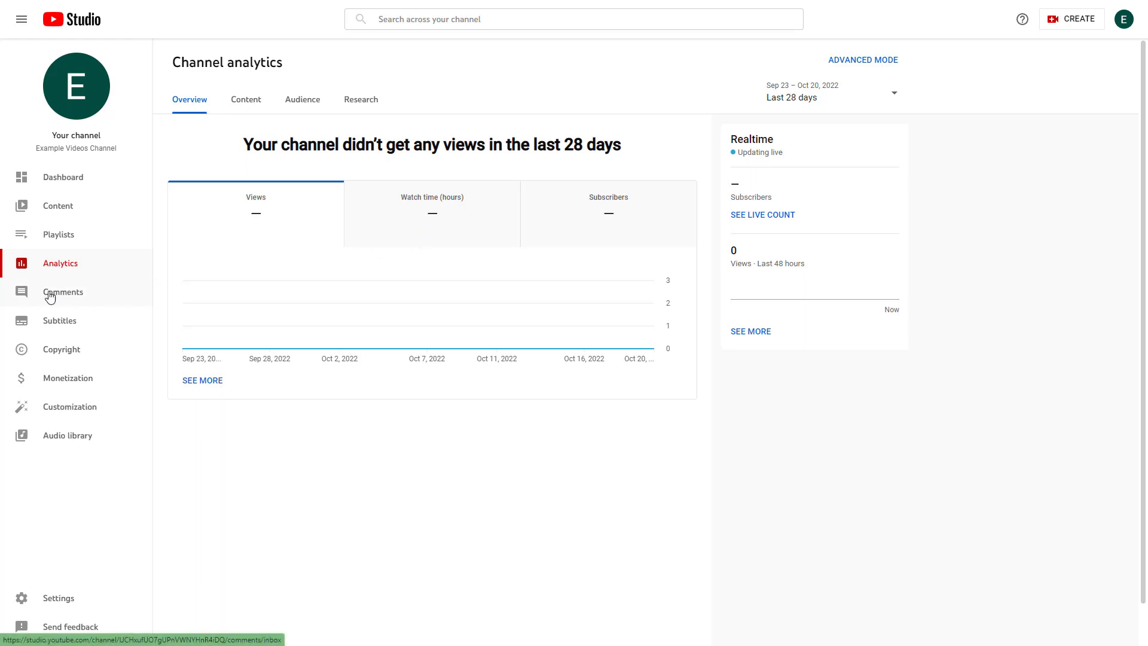
left_click(63, 291)
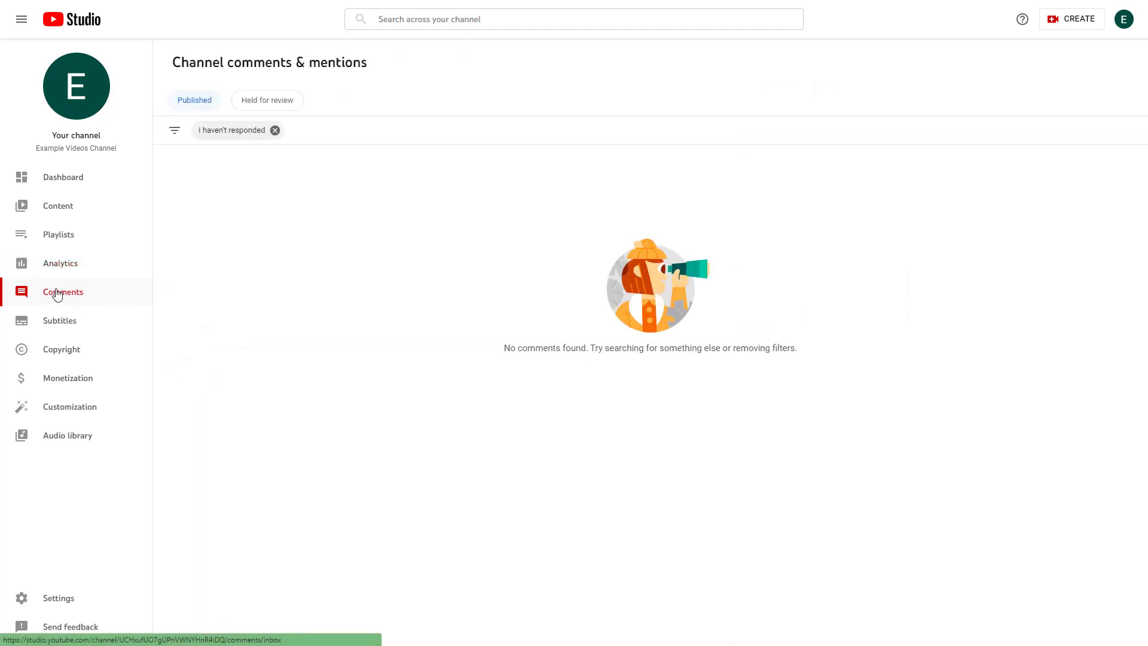
mouse_move(665, 301)
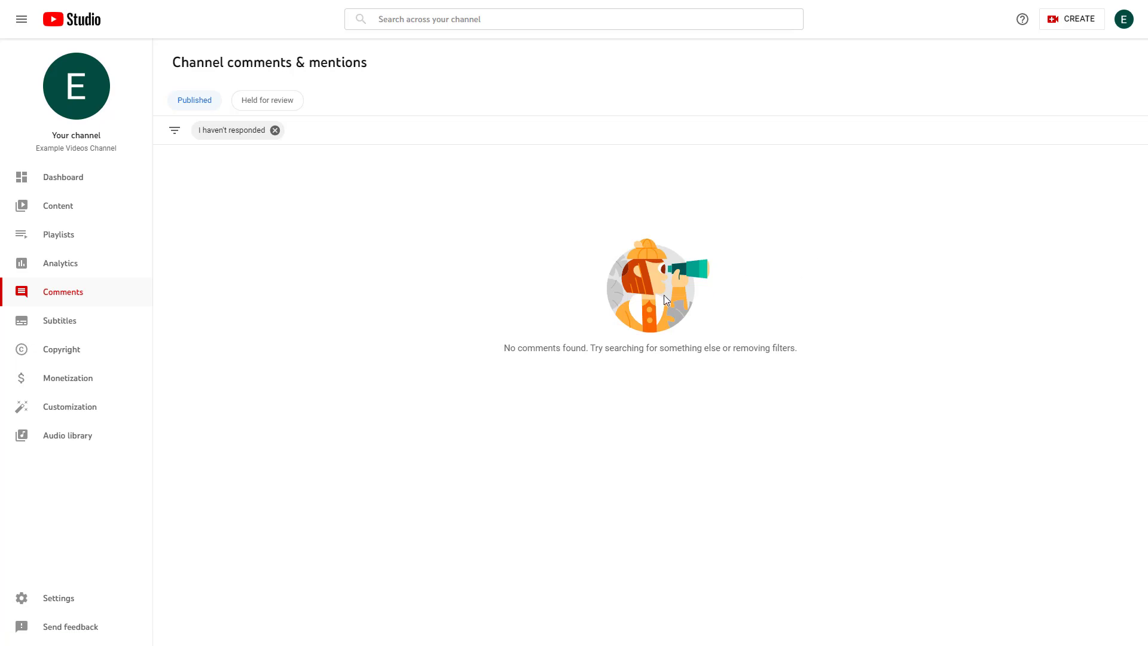
left_click(59, 321)
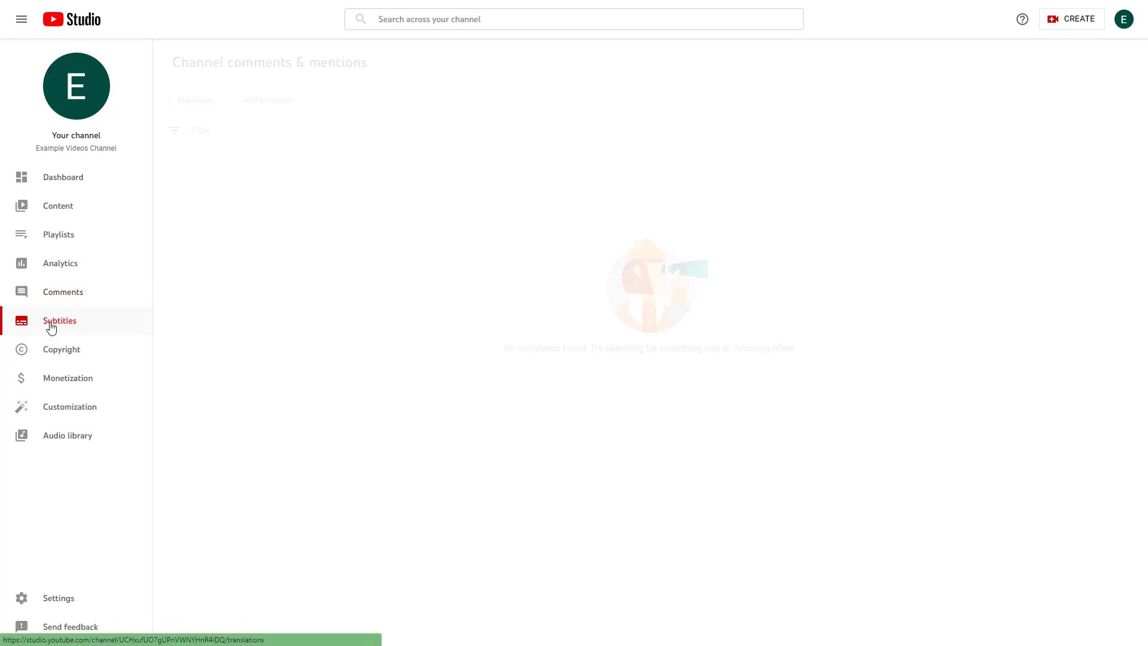
View the empty Subtitles list, then the Copyright page with no removal requests.
left_click(59, 321)
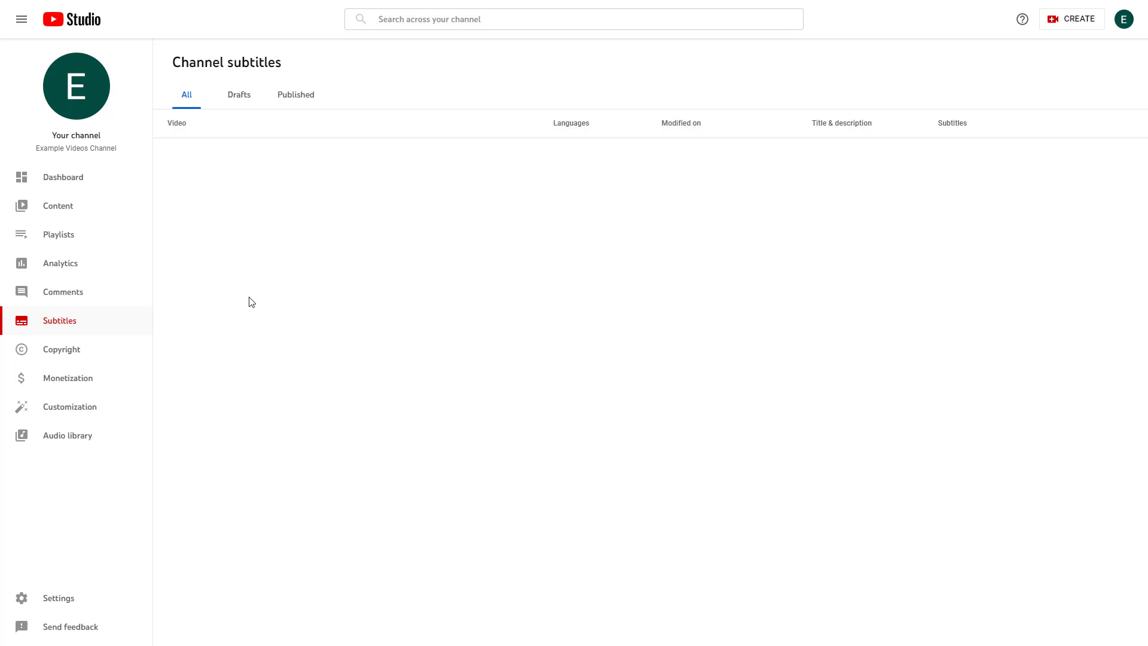
mouse_move(62, 349)
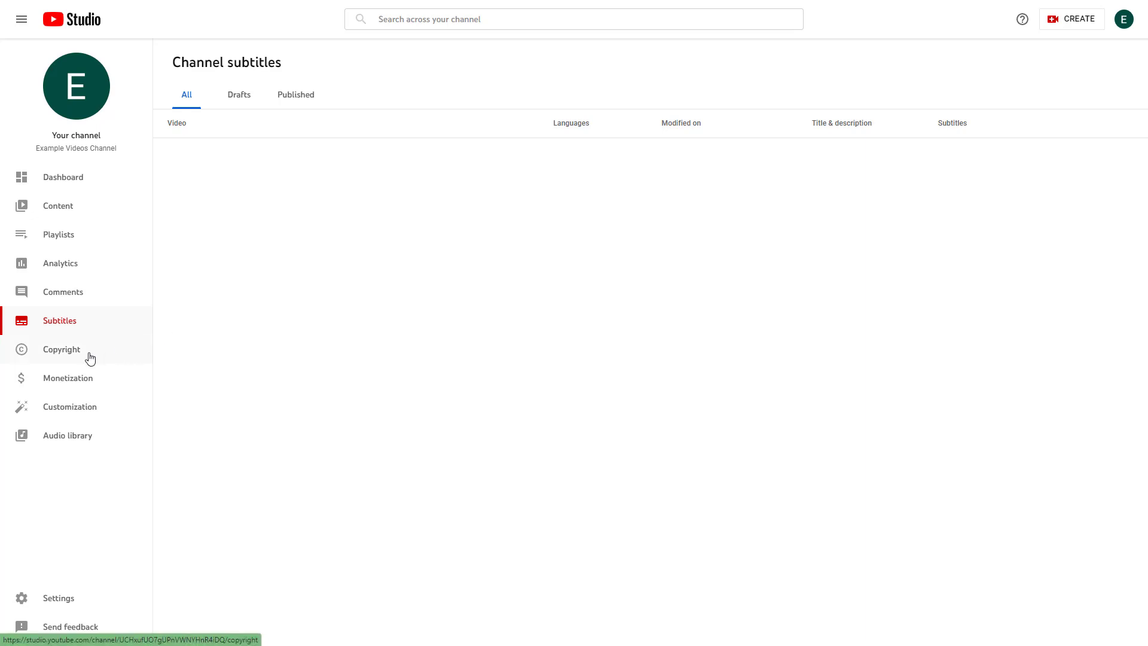
left_click(61, 349)
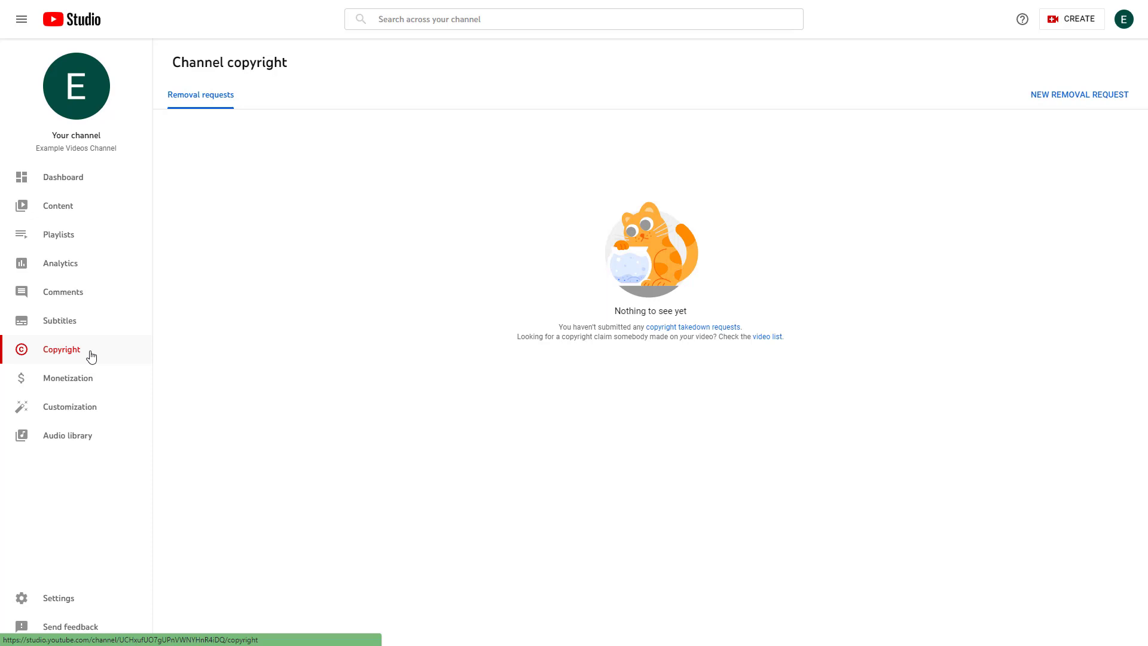
mouse_move(104, 386)
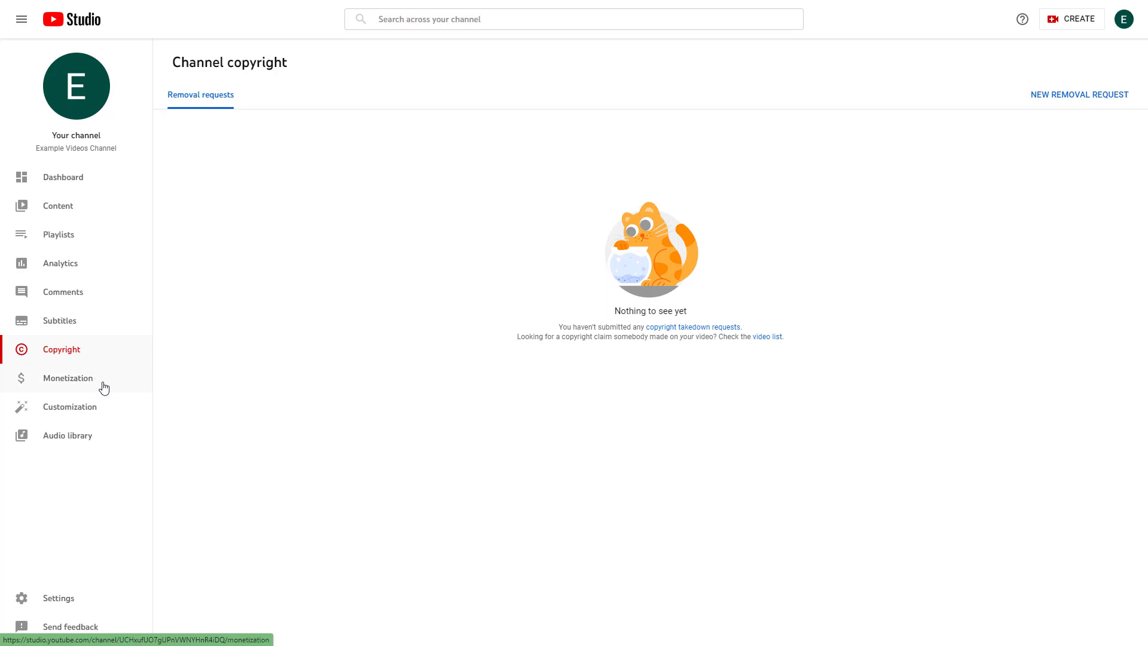
left_click(68, 377)
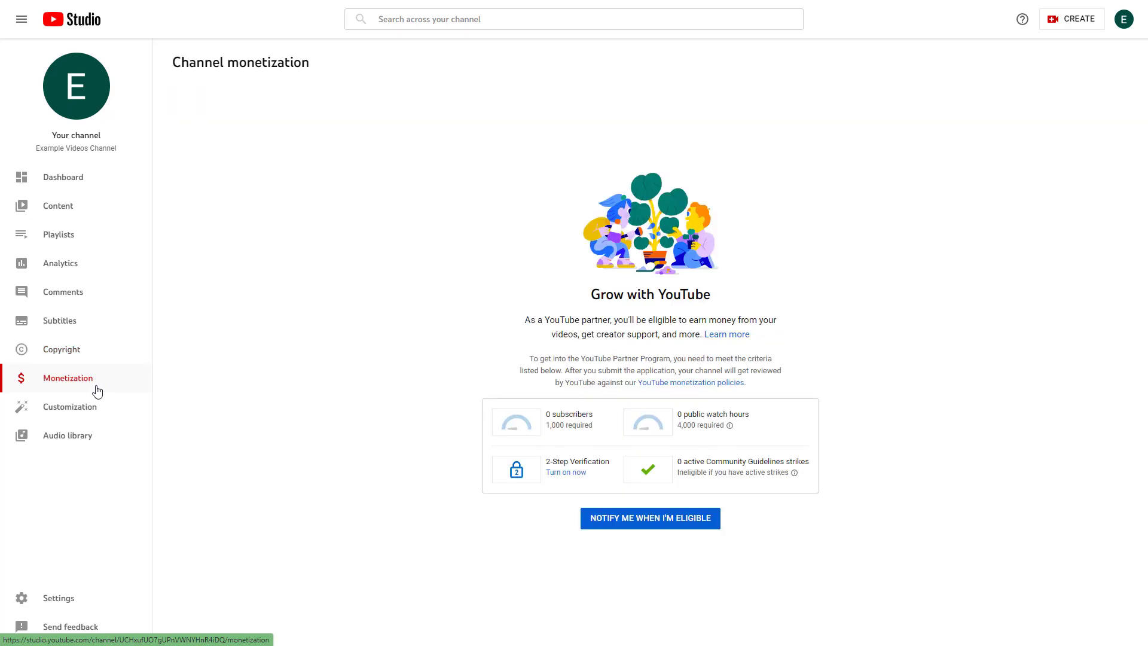
View the Monetization eligibility criteria and the Customization layout with no spotlight videos.
left_click(69, 407)
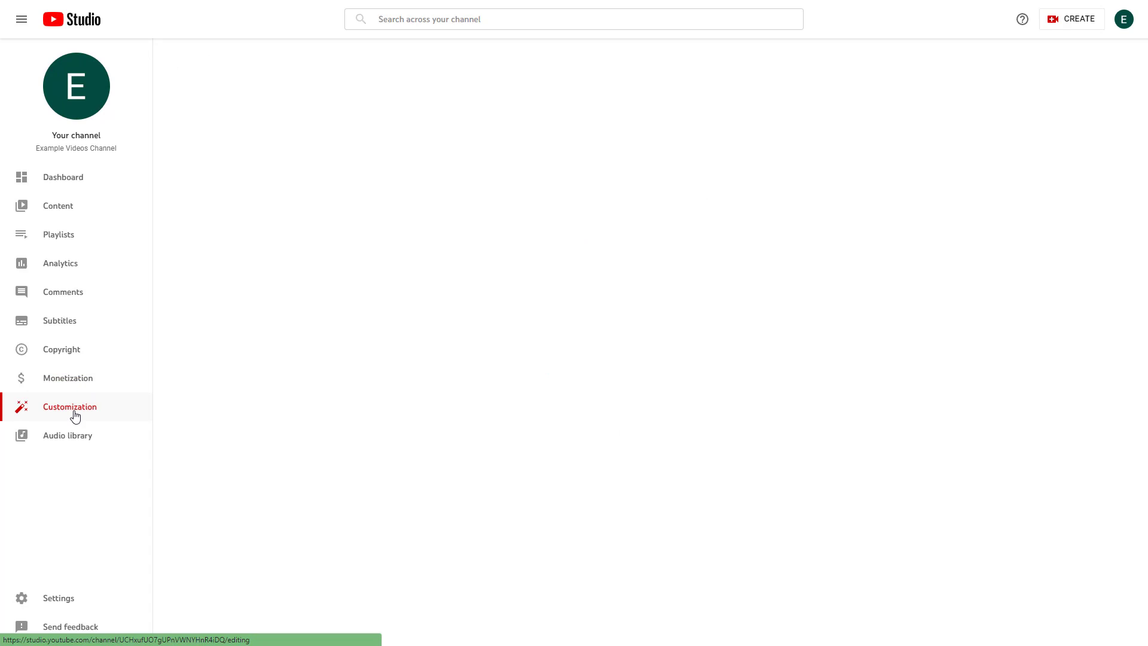
left_click(69, 407)
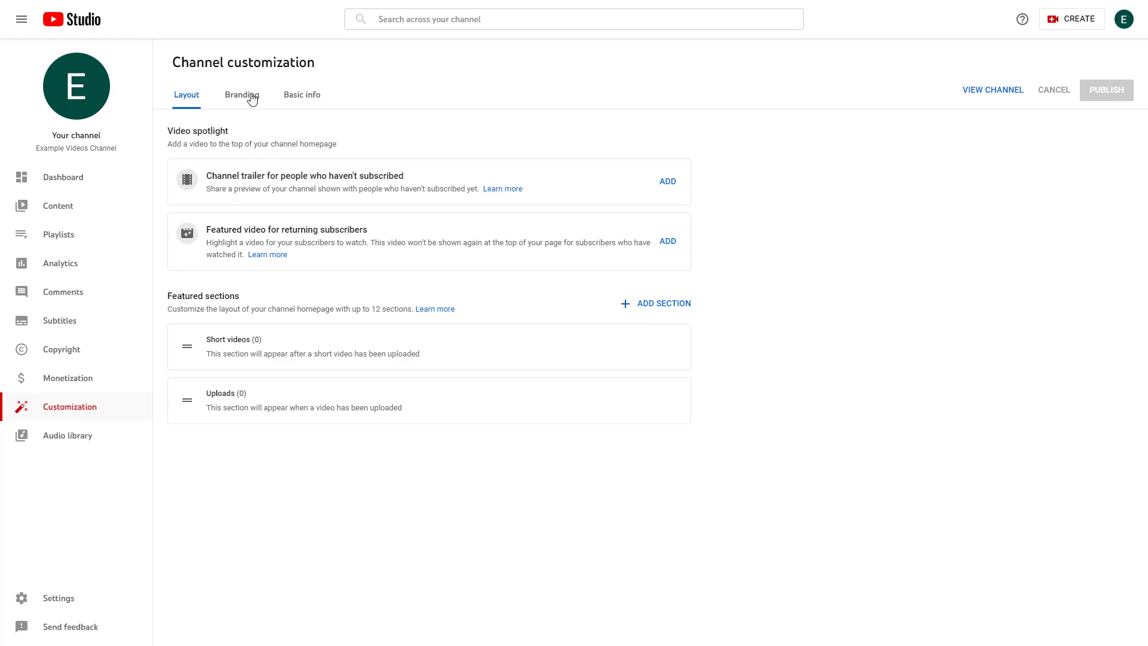
mouse_move(102, 459)
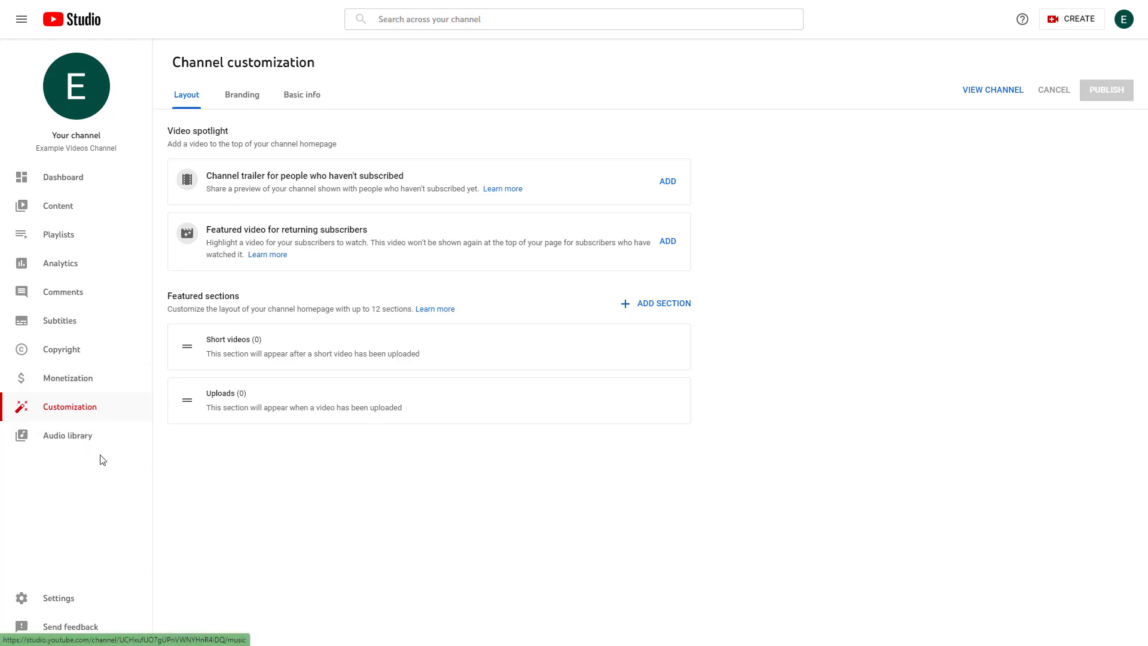
mouse_move(97, 447)
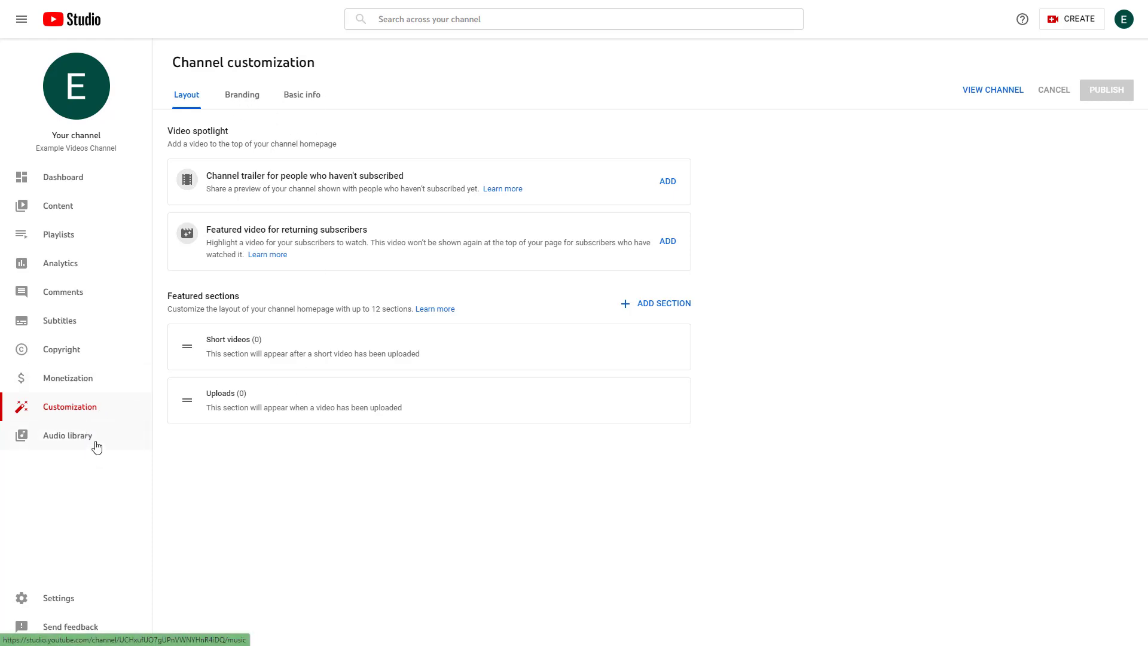
left_click(67, 434)
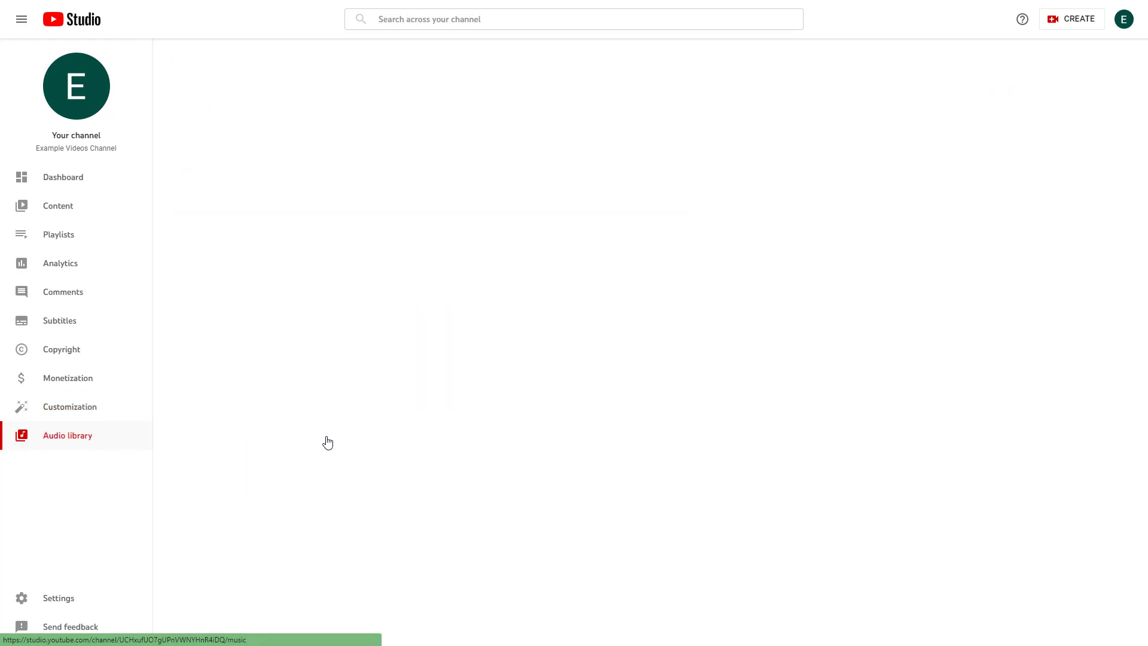
Let the Audio library load its Music tracks with genre, mood, artist and duration.
left_click(66, 435)
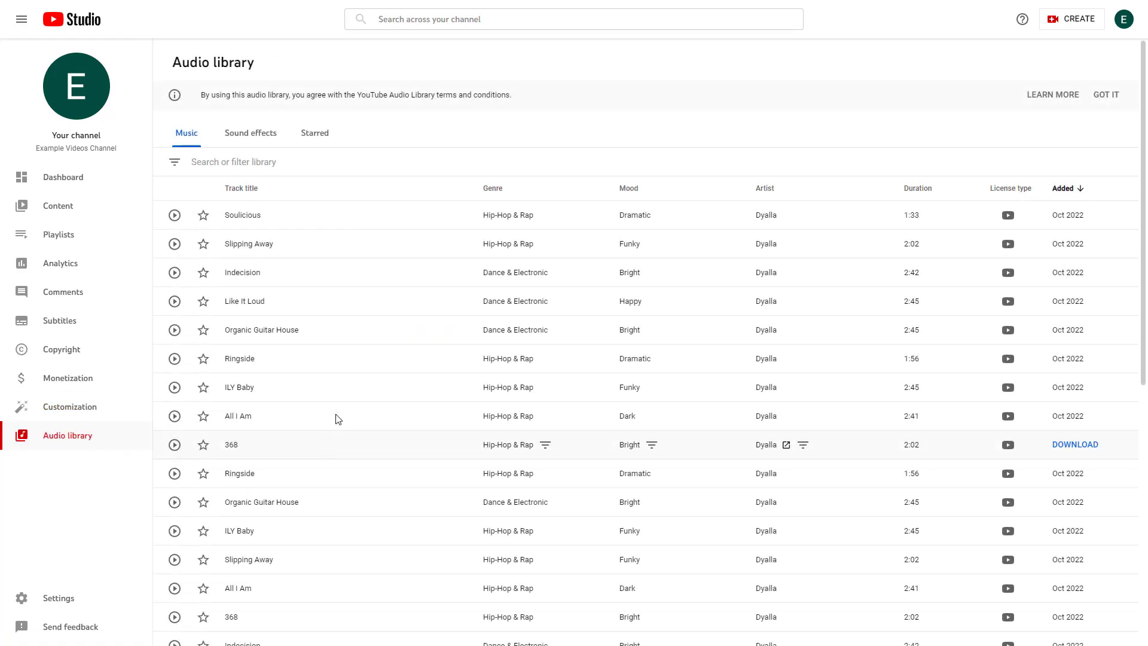
mouse_move(188, 136)
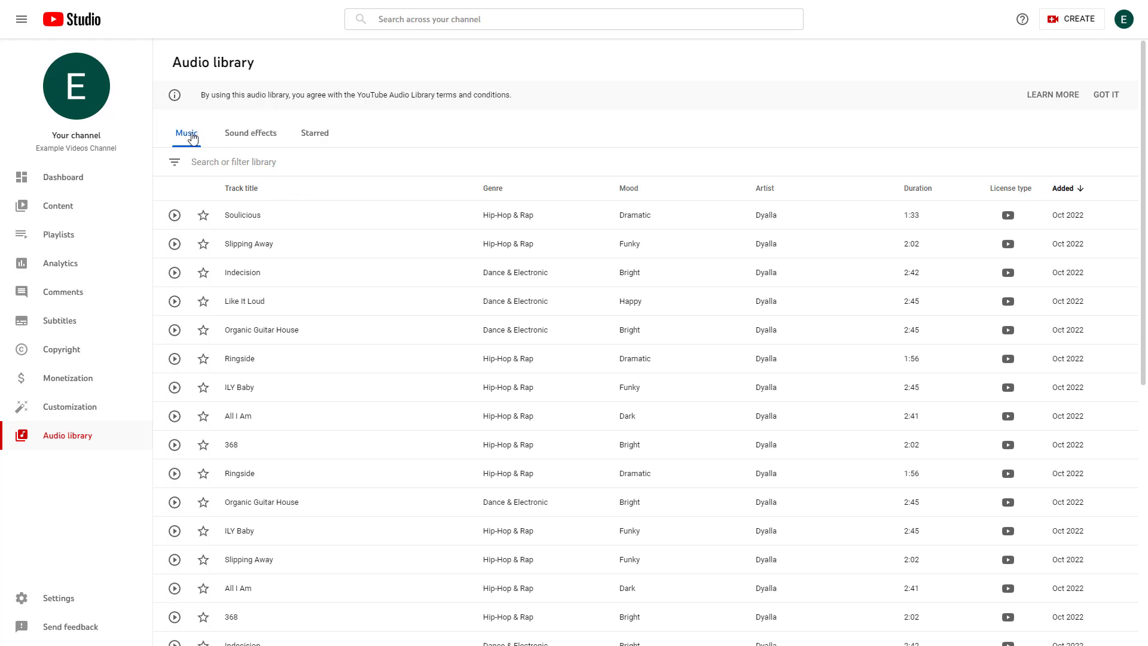
mouse_move(314, 137)
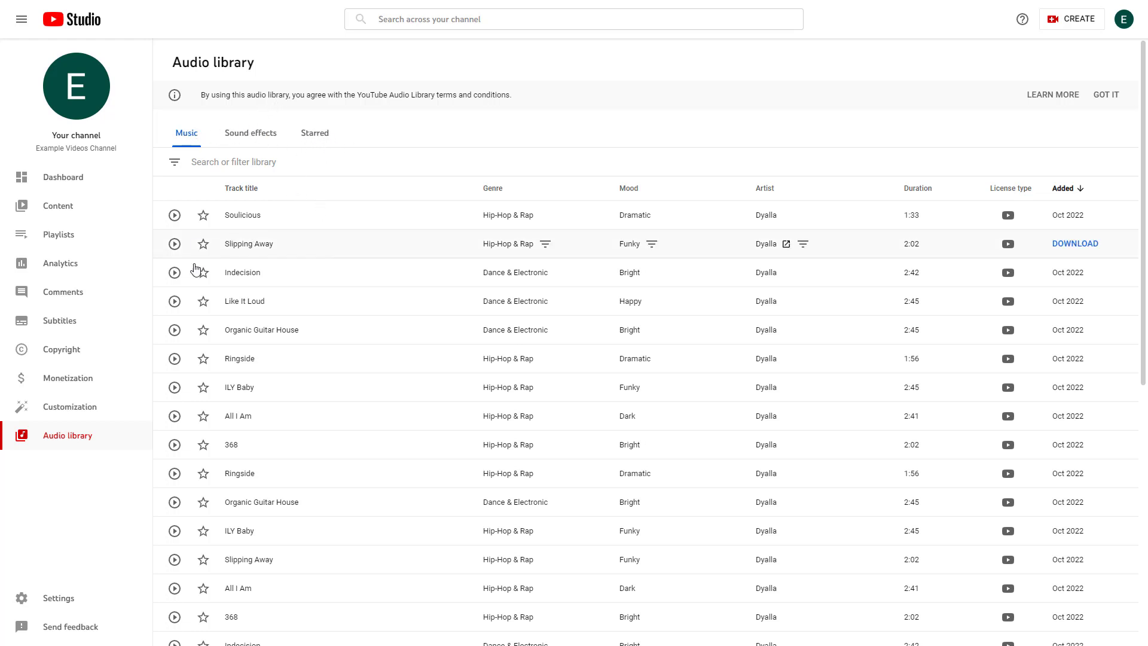
mouse_move(70, 619)
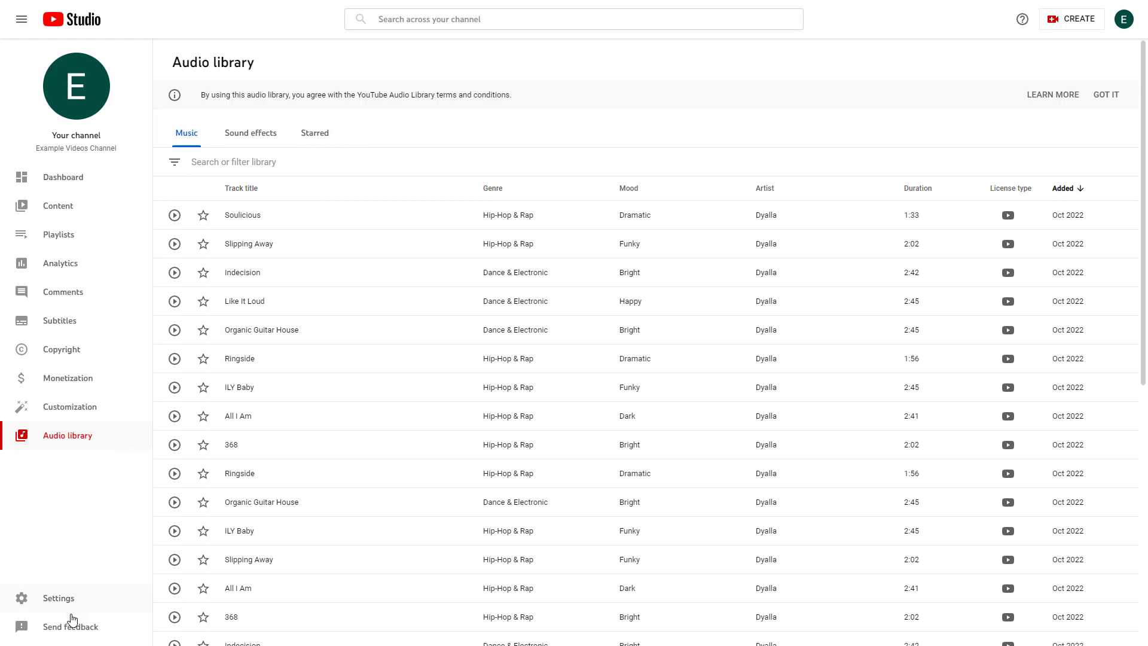
mouse_move(71, 601)
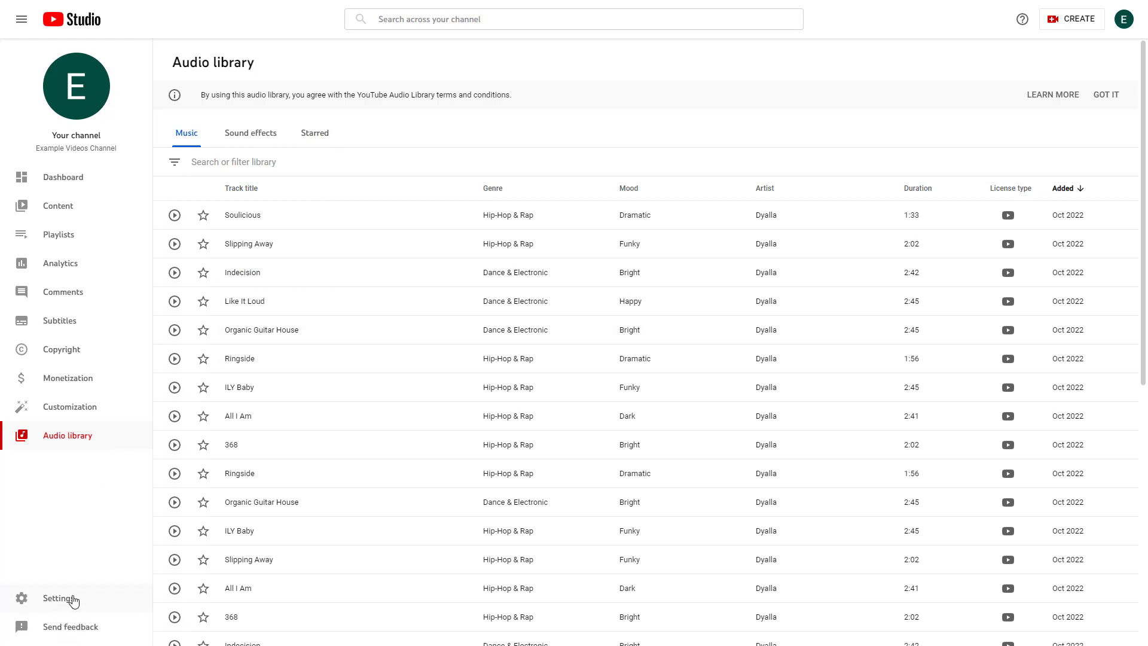
left_click(58, 598)
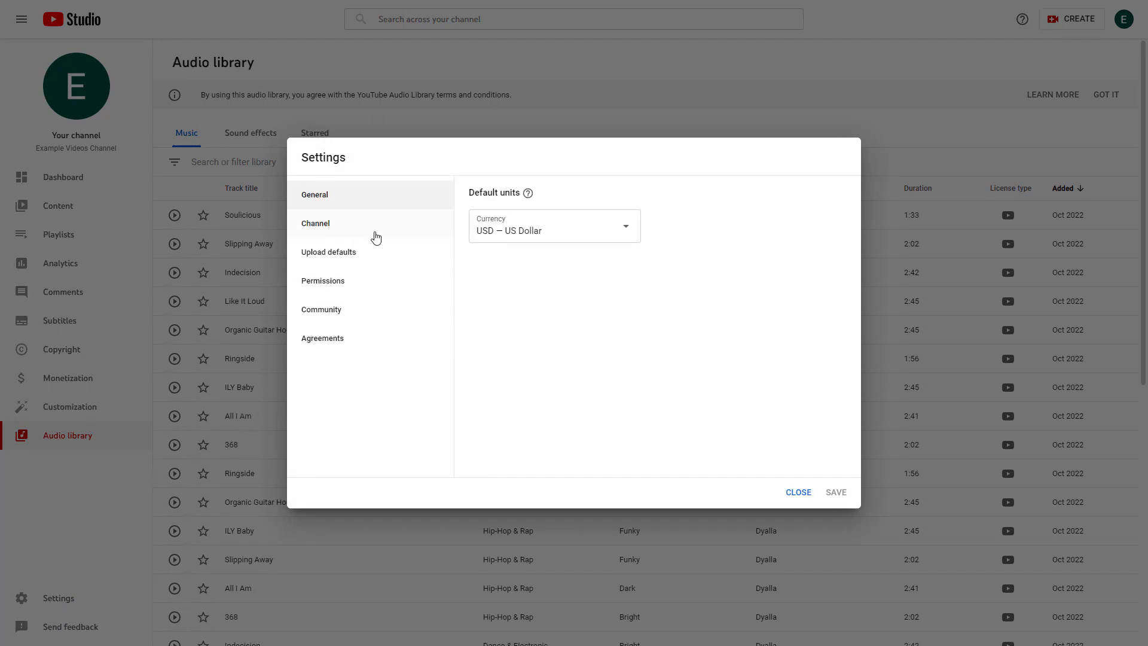
left_click(315, 223)
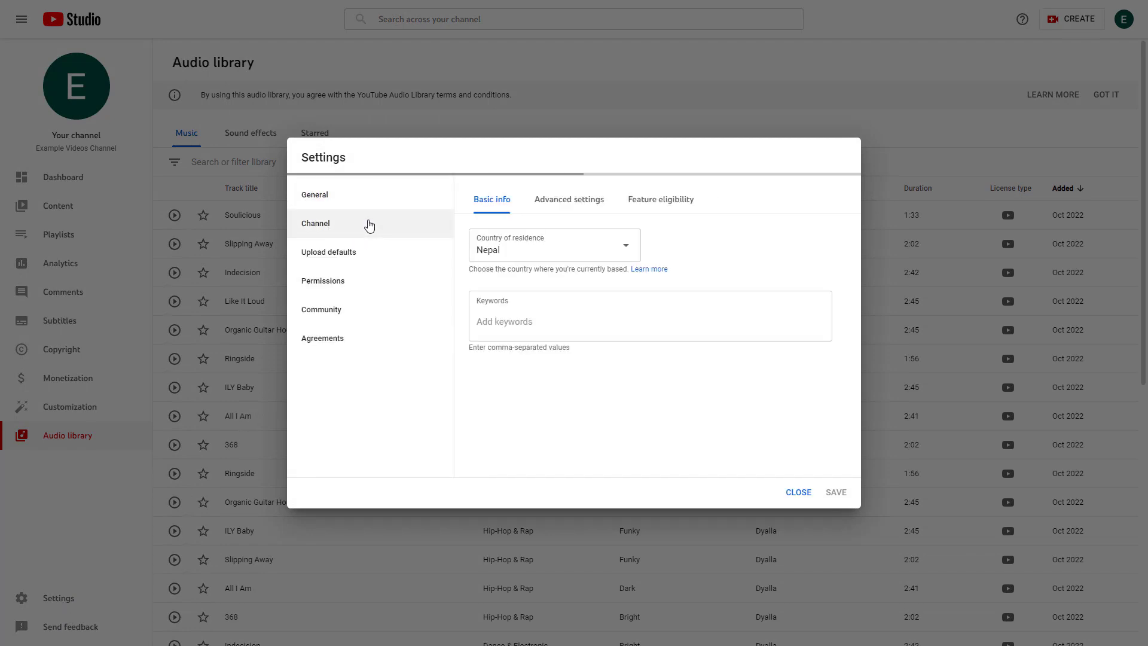
left_click(328, 251)
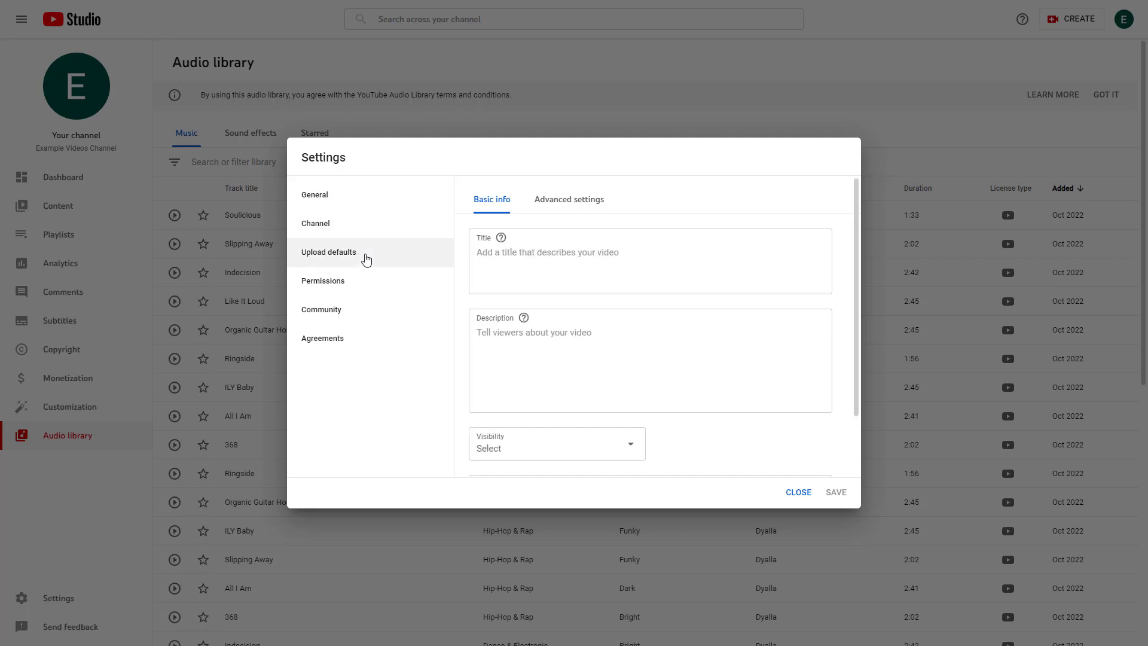
left_click(323, 280)
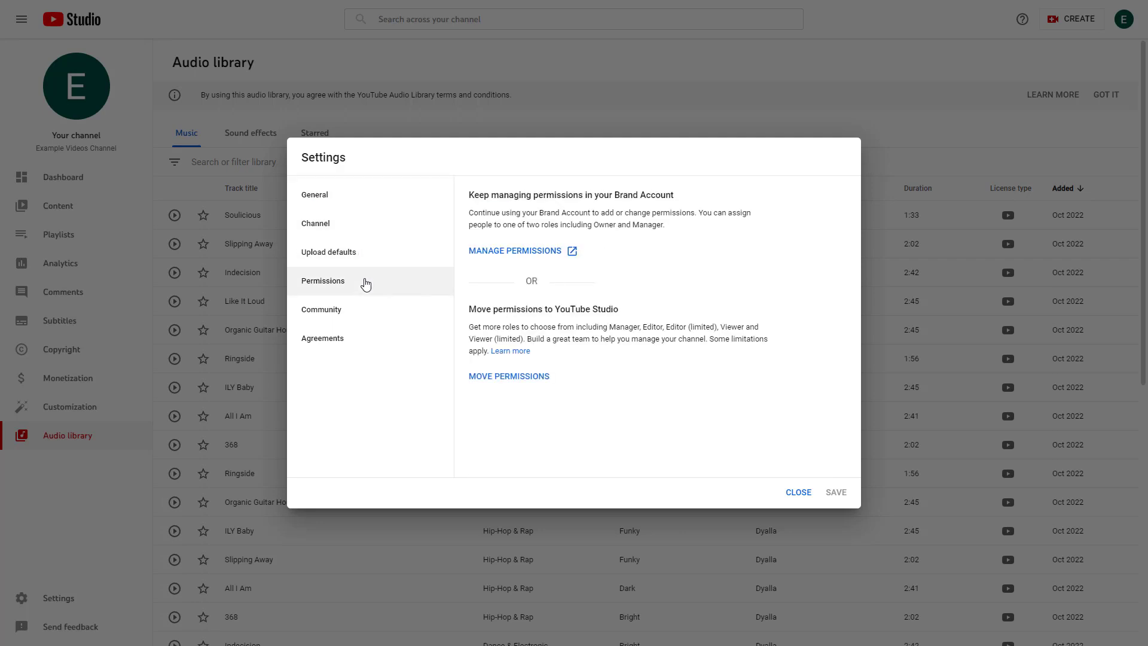
left_click(320, 309)
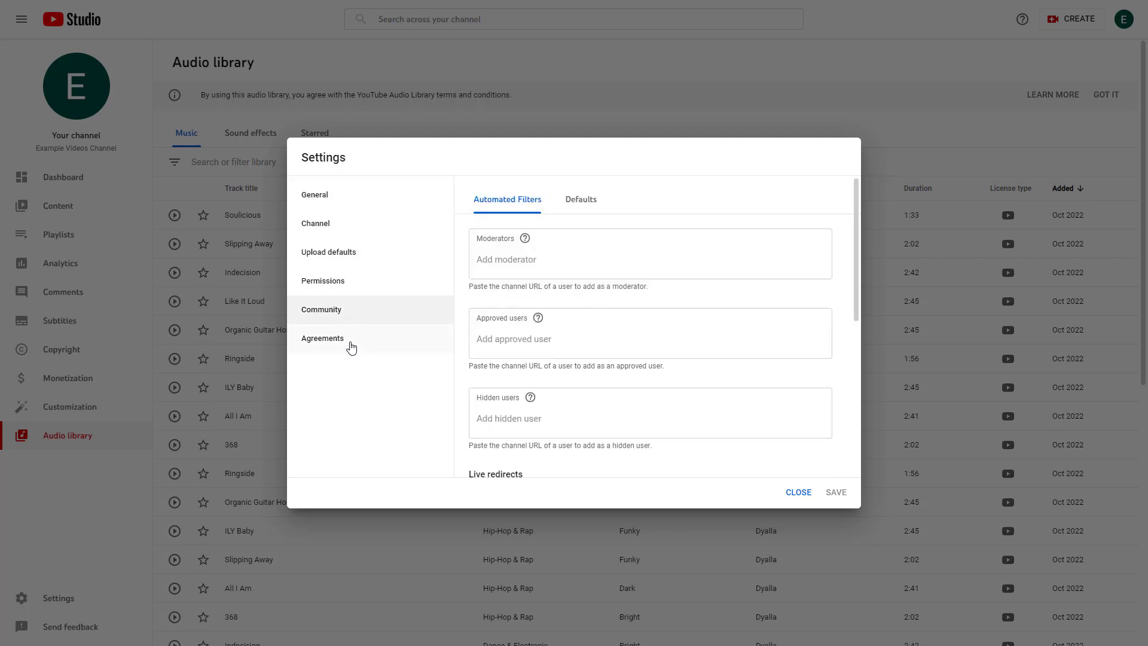
left_click(797, 492)
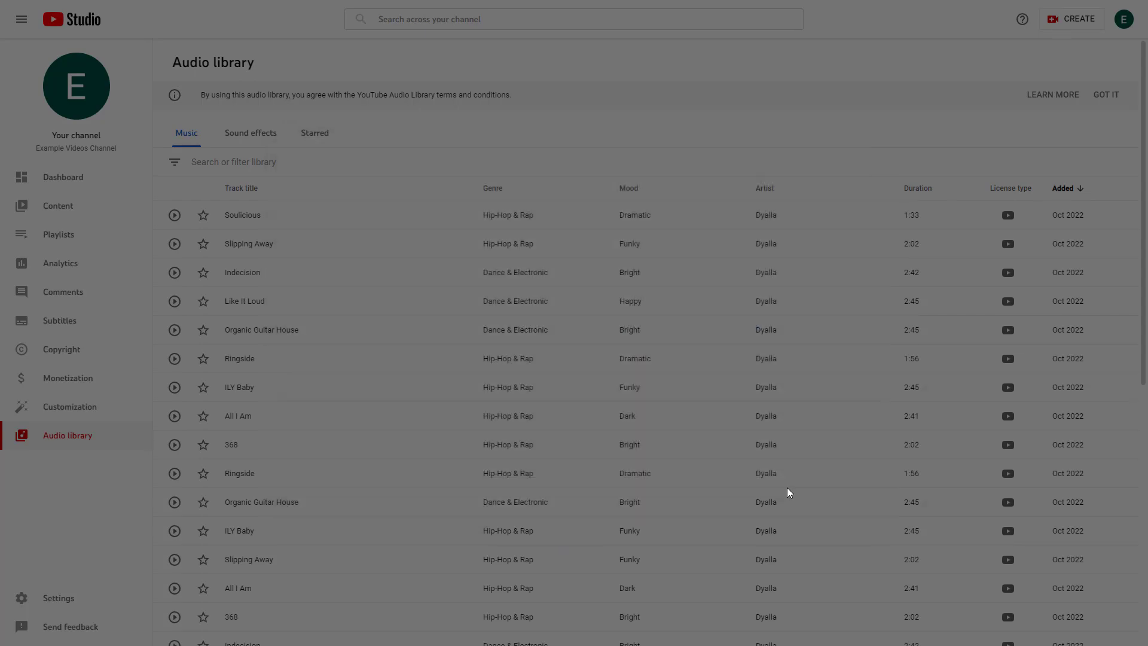
mouse_move(104, 263)
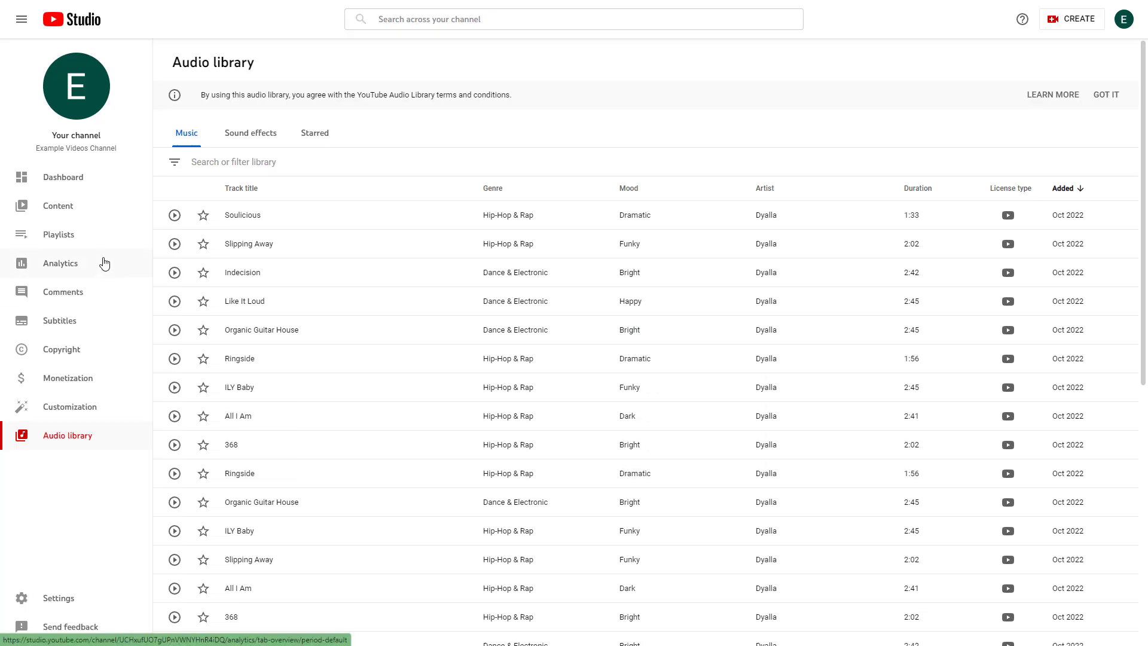
Return to the Dashboard, then collapse and re-expand the sidebar menu.
left_click(63, 177)
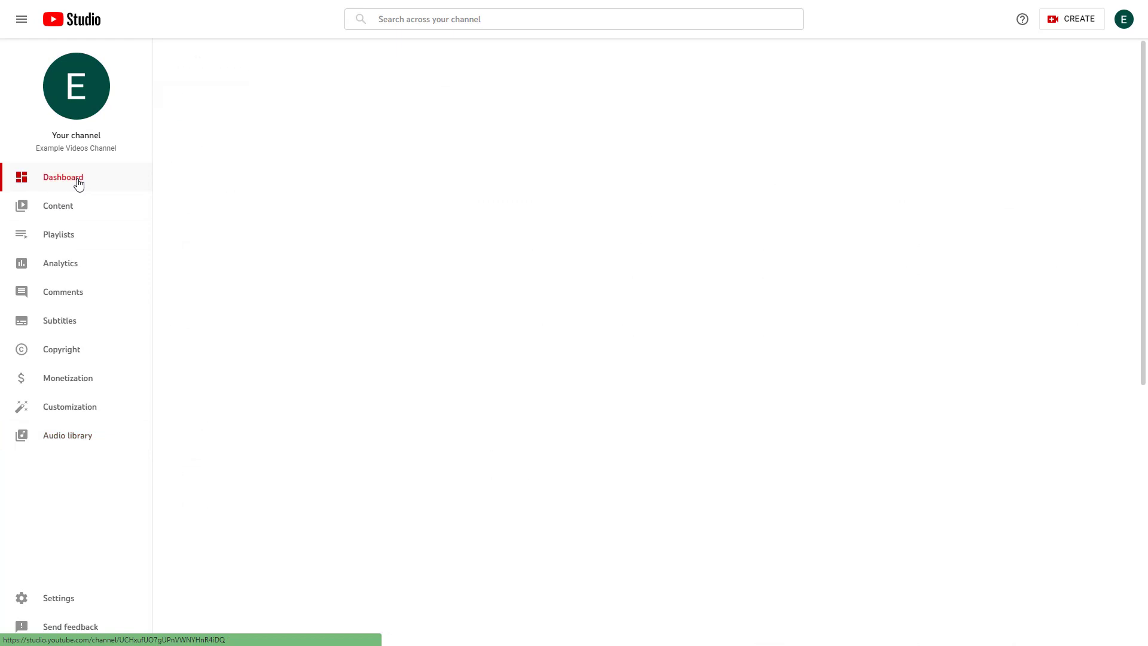
left_click(62, 177)
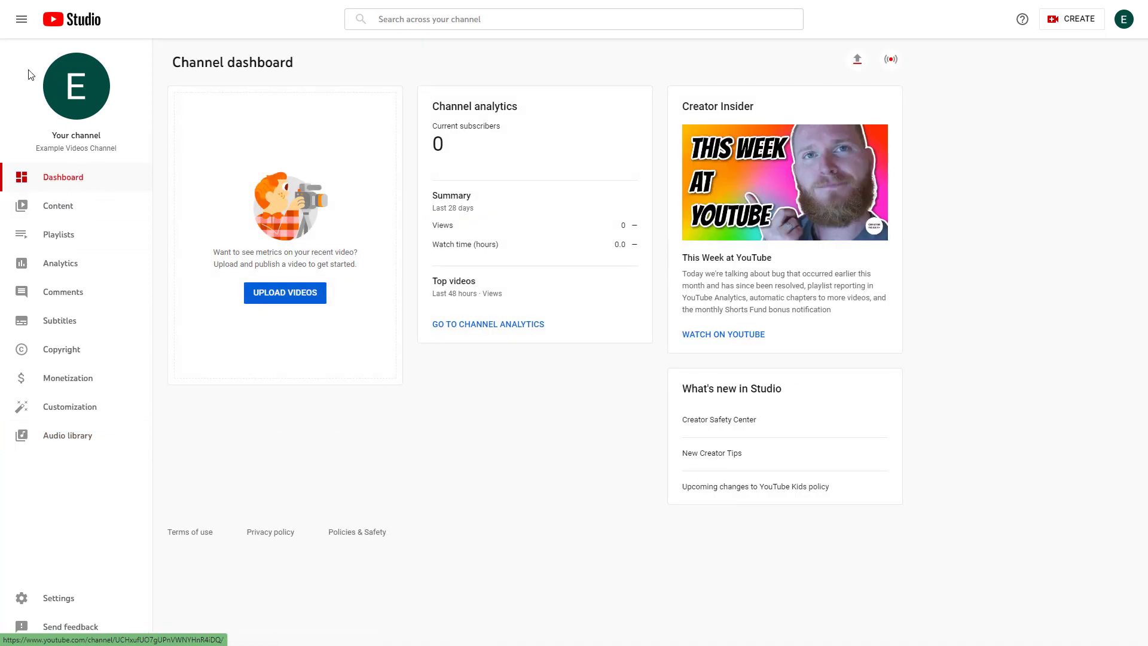
mouse_move(22, 19)
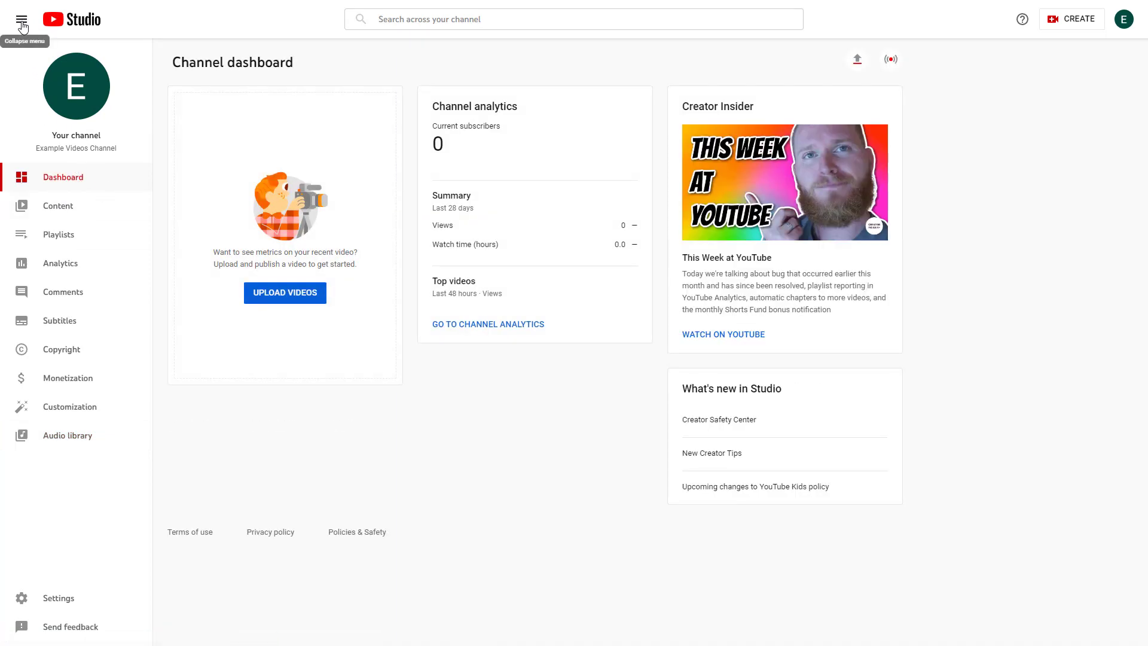
left_click(21, 20)
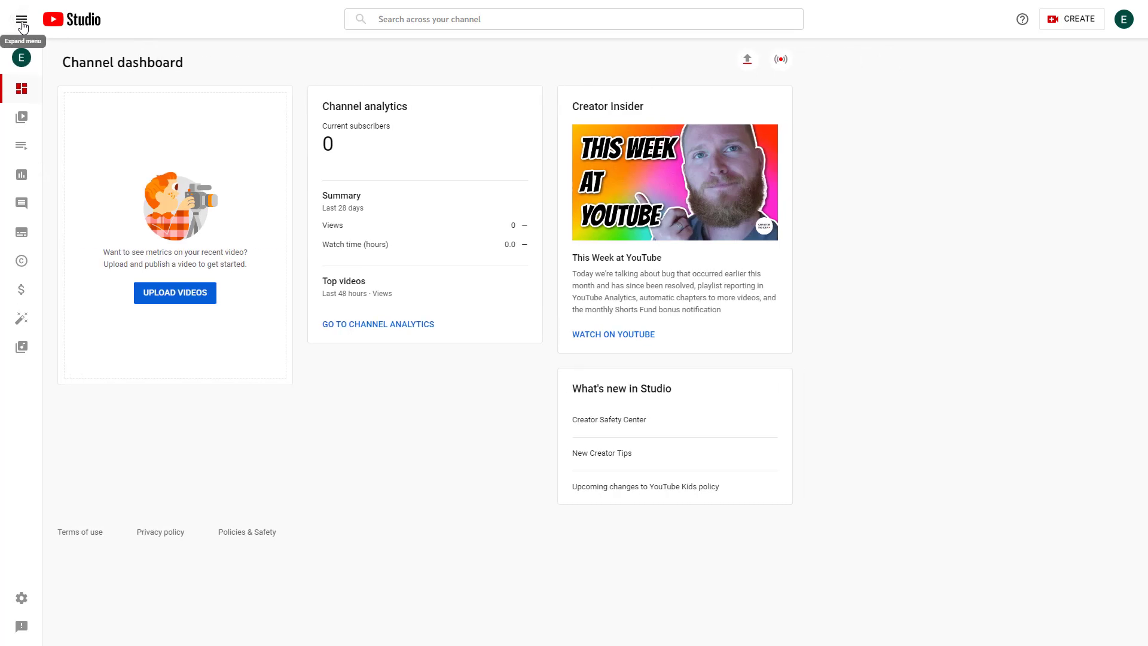
left_click(22, 19)
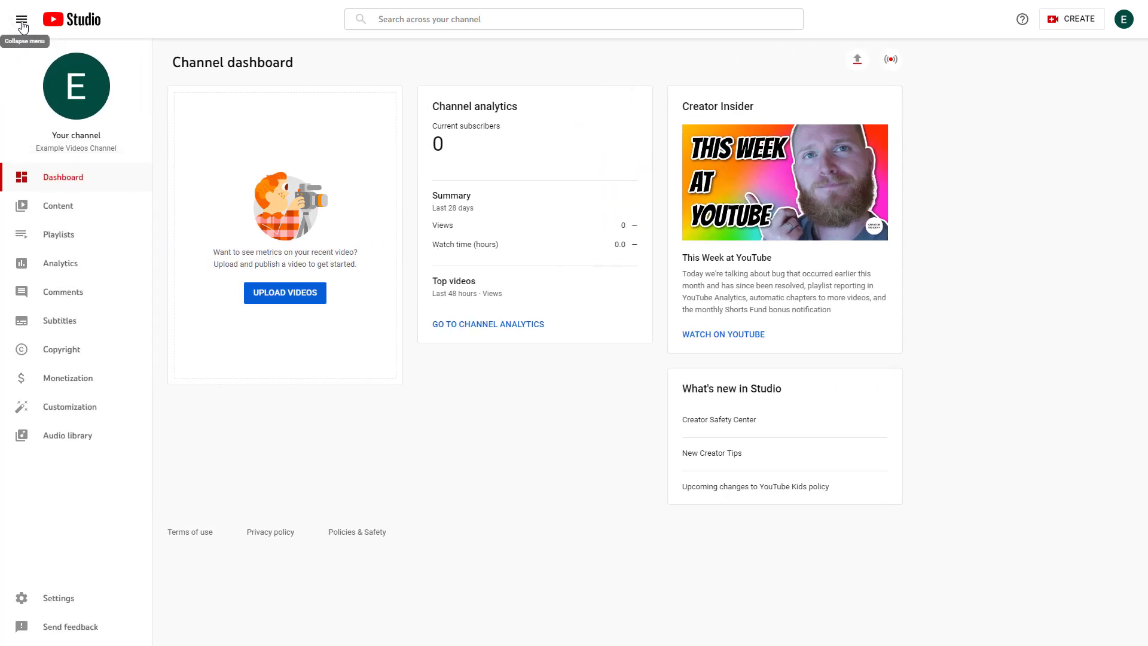
mouse_move(591, 433)
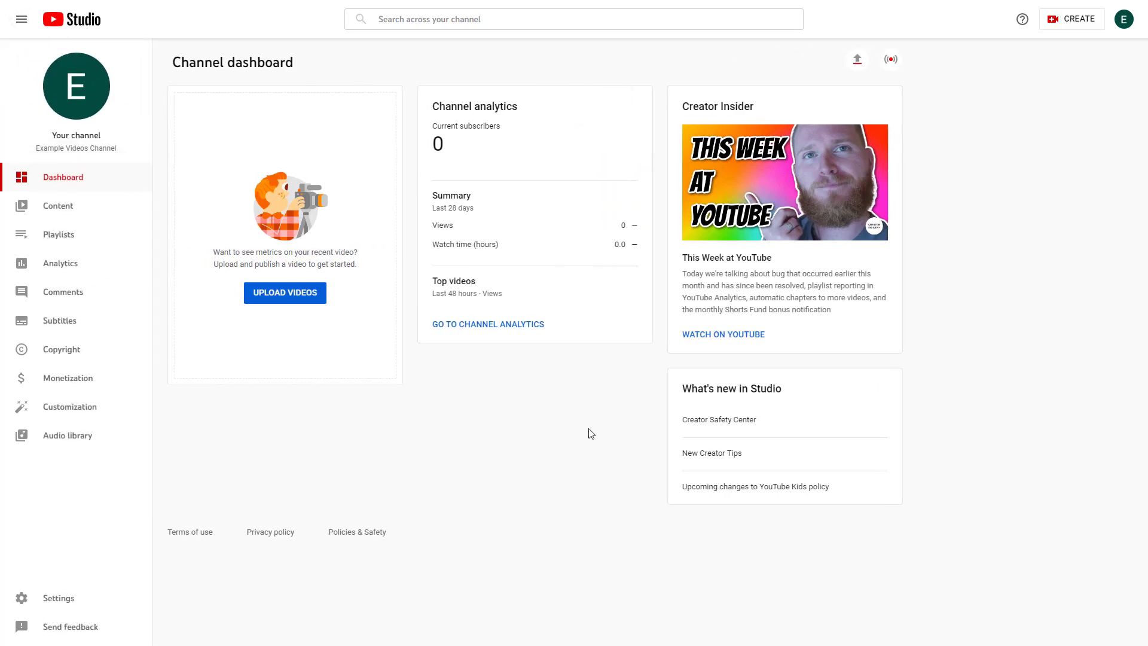